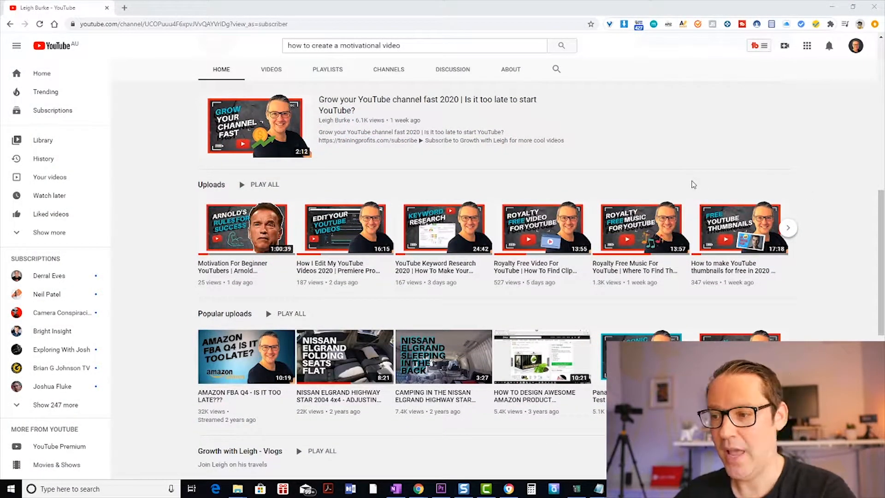
mouse_move(784, 45)
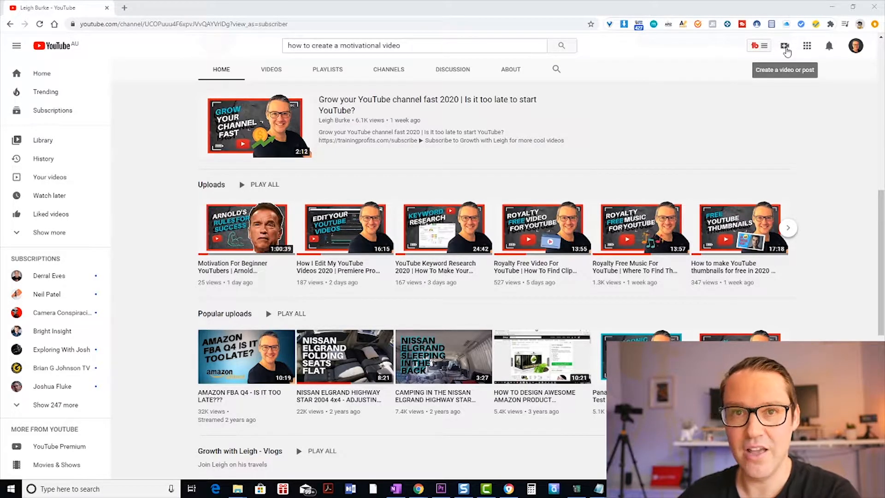
Choose Upload video from the Create (camera) menu in the top bar
left_click(784, 46)
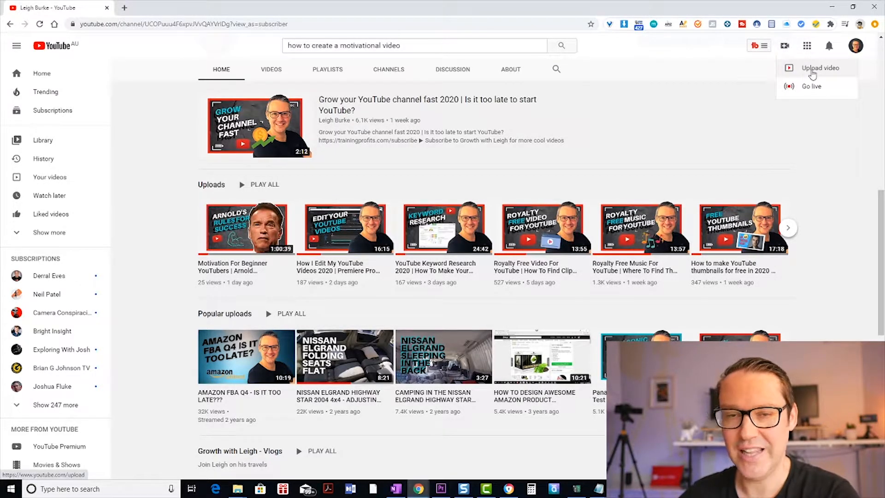
left_click(820, 68)
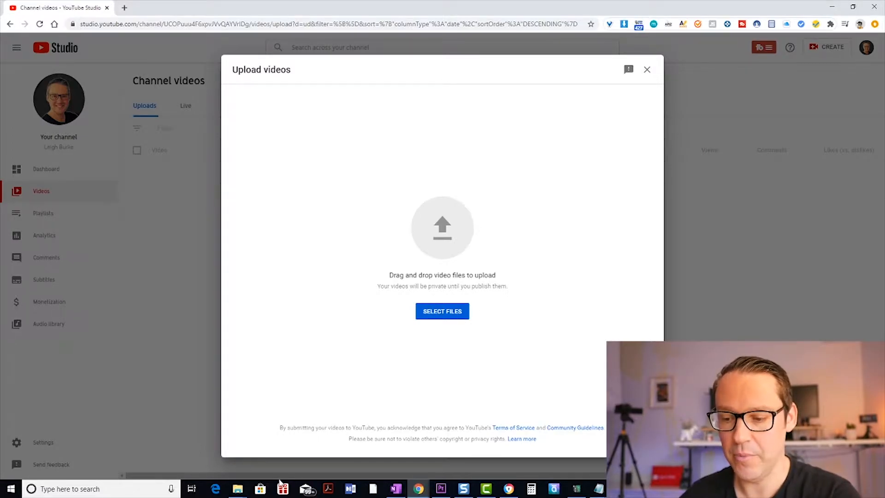
Select the video file in the file dialog so it starts uploading
left_click(442, 312)
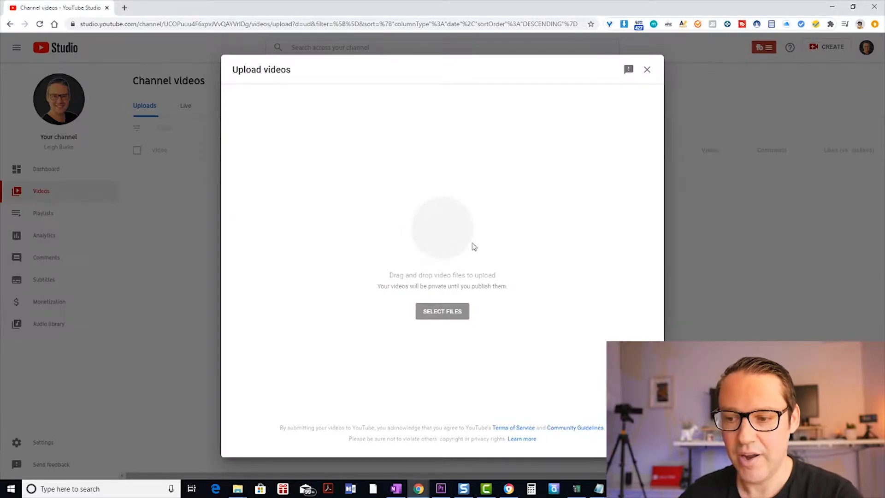
left_click(442, 311)
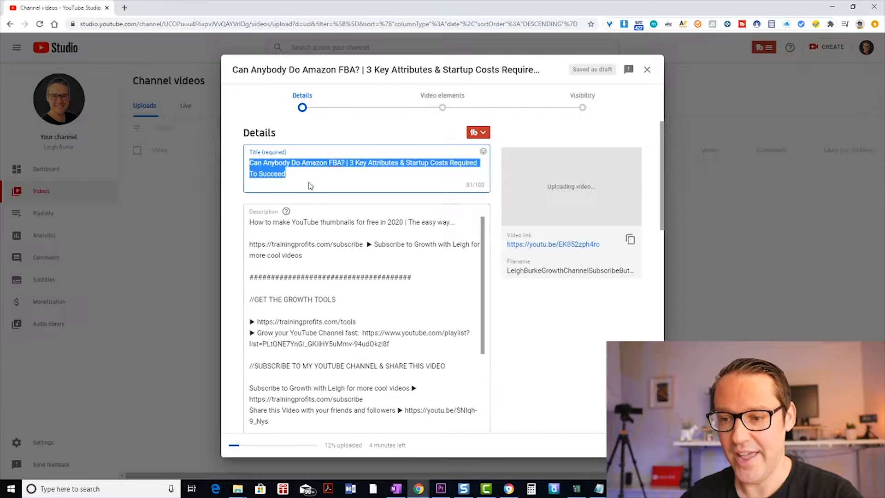
left_click(321, 176)
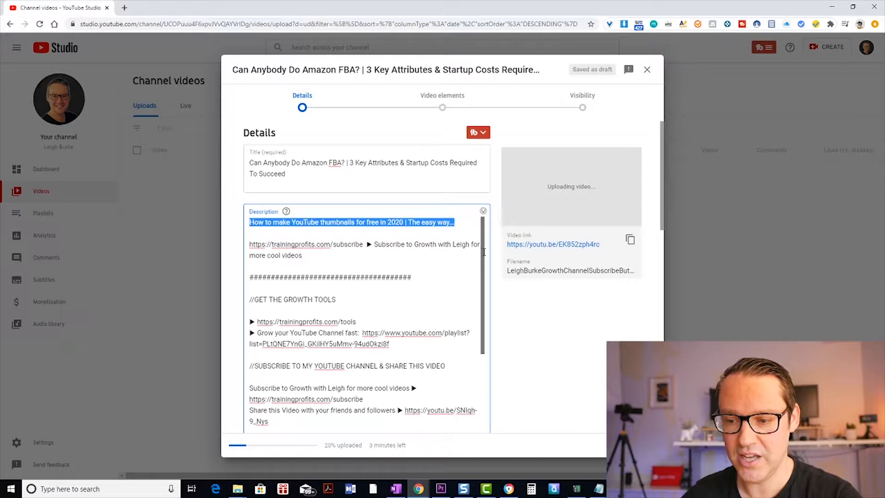
scroll("down", 3)
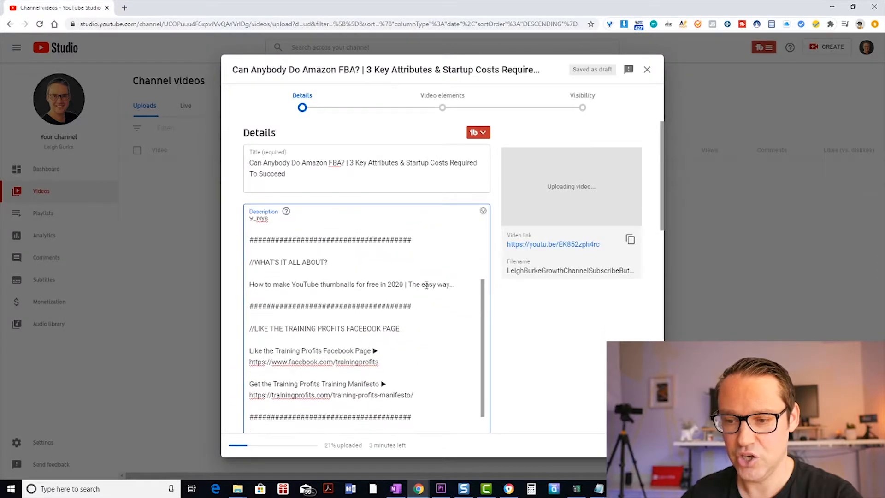
triple_click(352, 284)
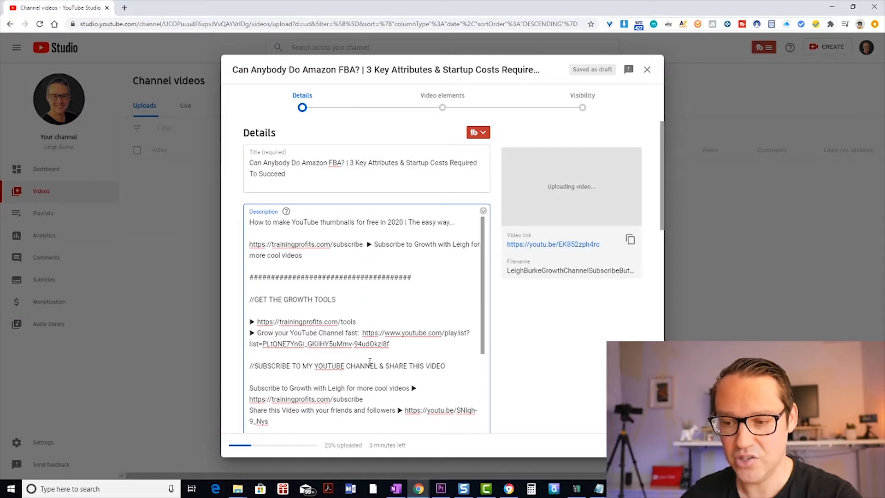
scroll("down", 3)
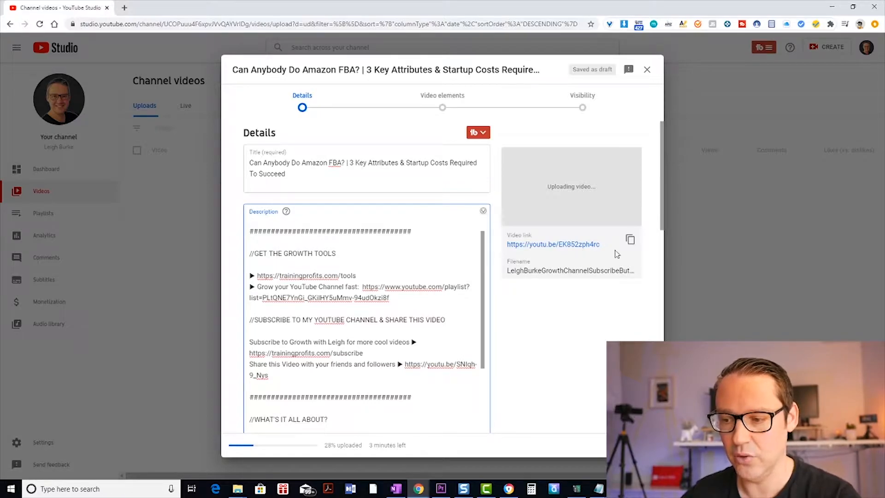
double_click(553, 244)
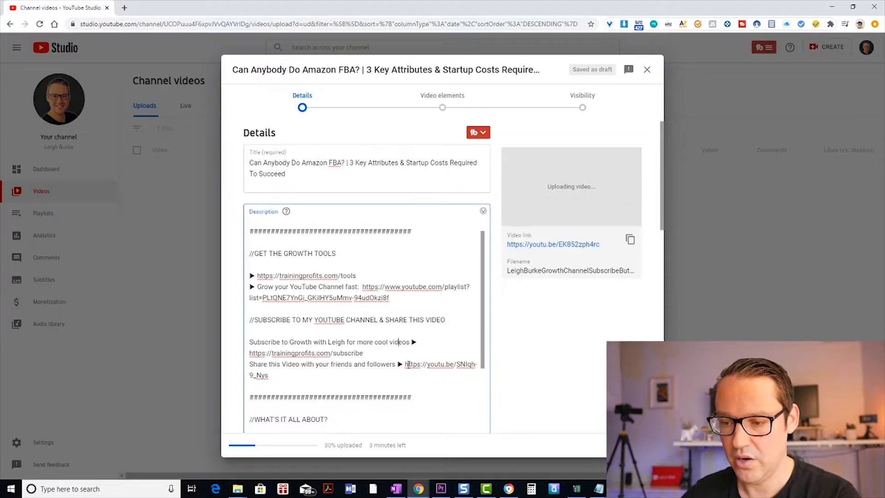
double_click(440, 364)
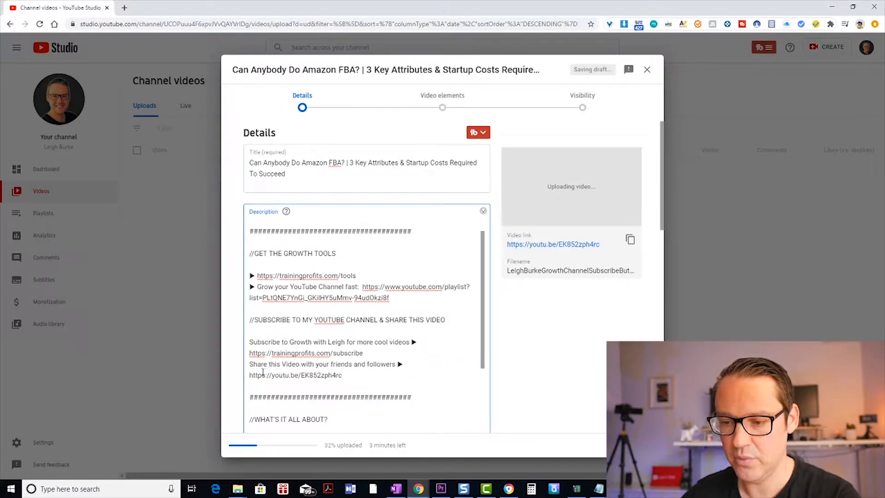
scroll("down", 3)
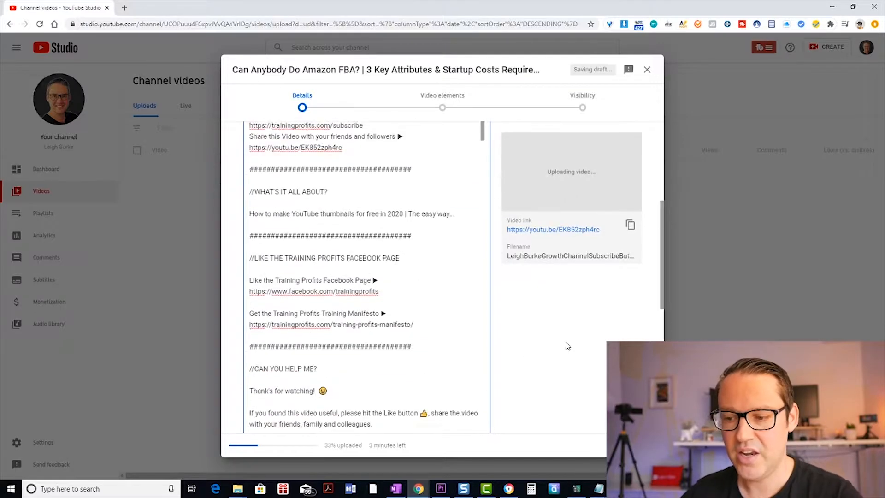
Tick 'Grow Your YouTube Channel Fast' in the Playlists dropdown and confirm
scroll("down", 3)
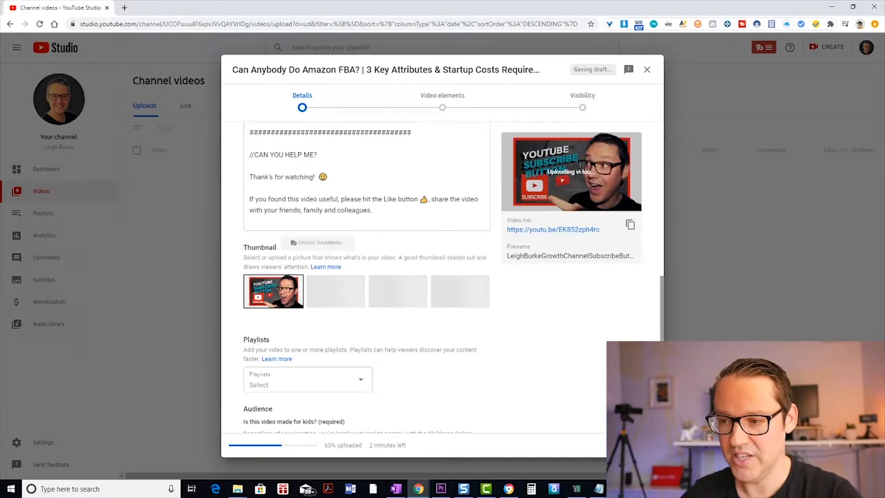
scroll("down", 3)
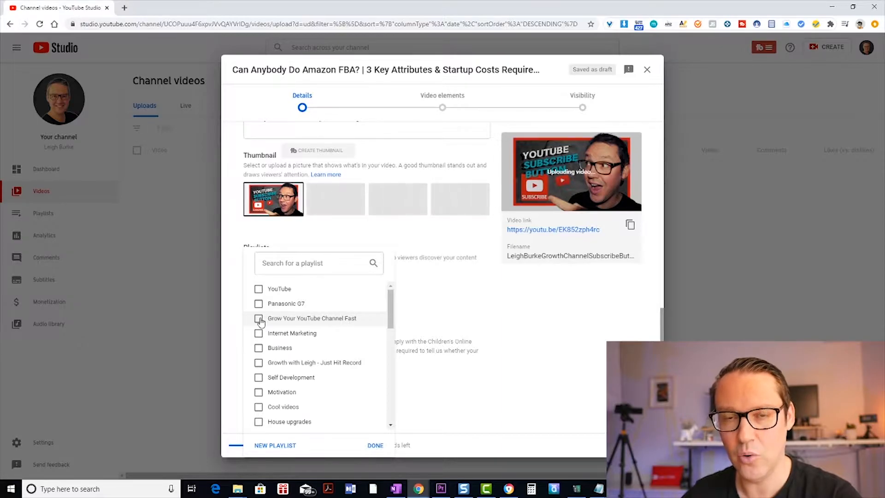
left_click(259, 318)
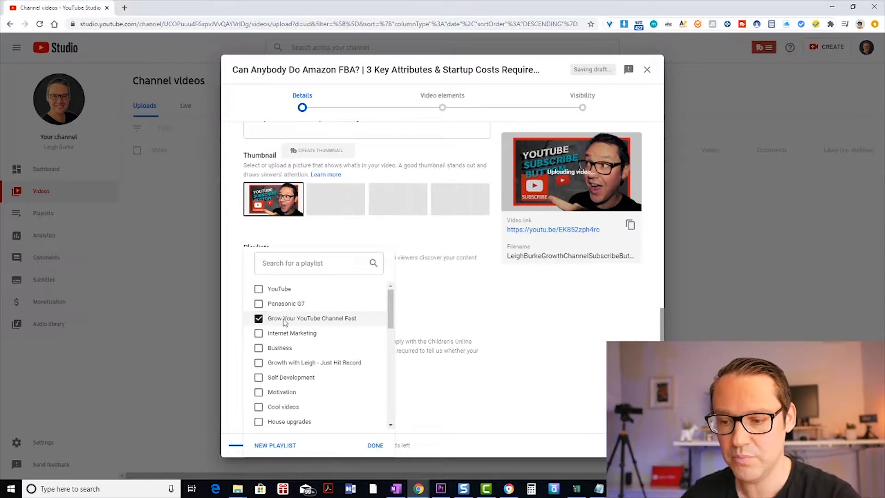
mouse_move(276, 422)
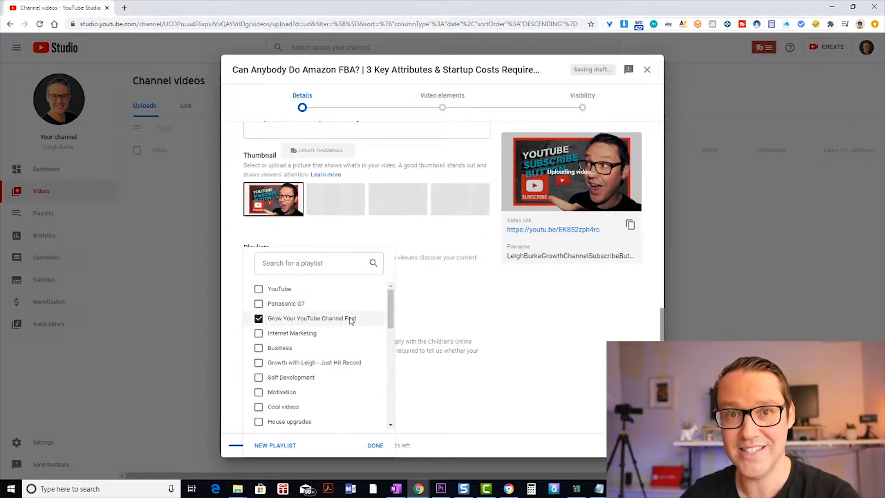
left_click(375, 445)
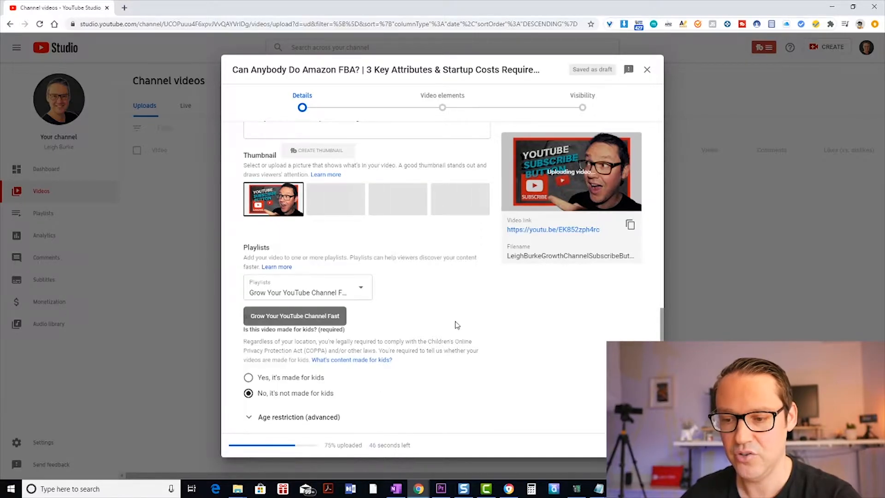
Set age restriction to 'No, don't restrict' and expand More Options
scroll("down", 3)
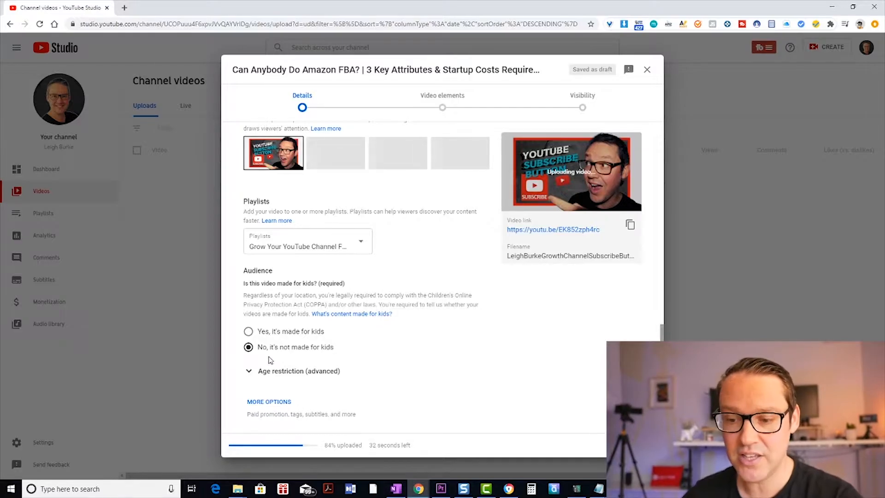
left_click(248, 371)
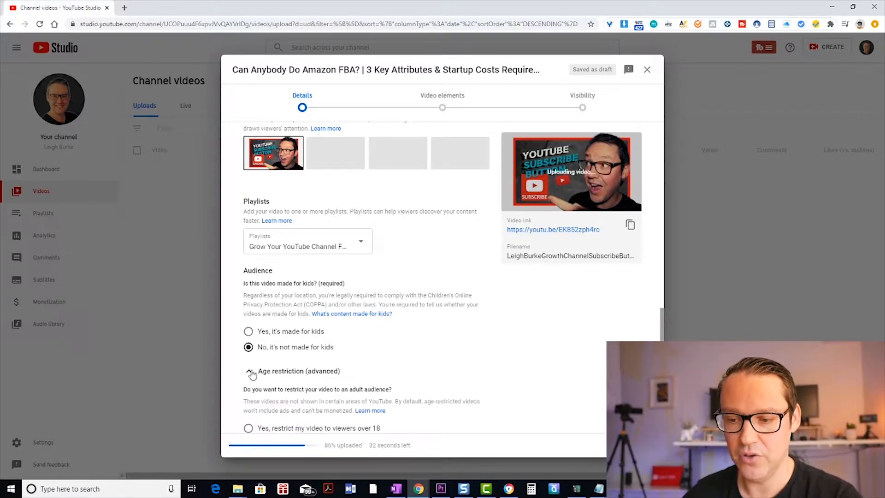
left_click(248, 371)
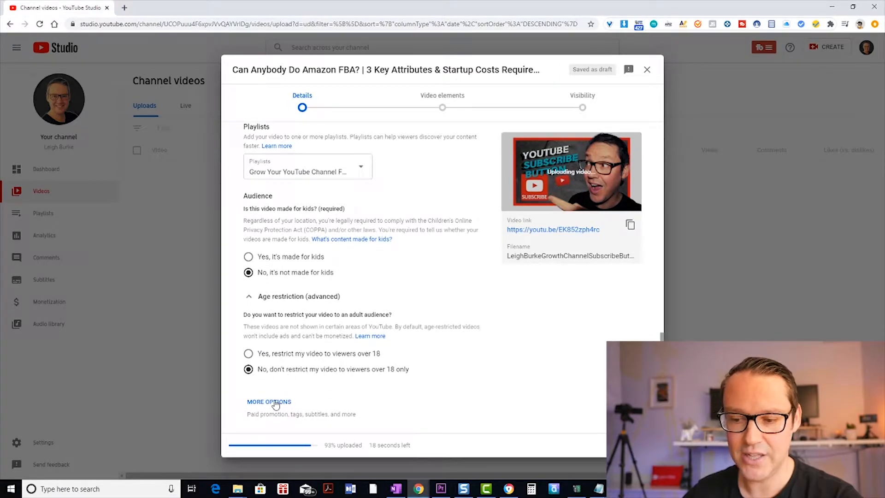
left_click(269, 402)
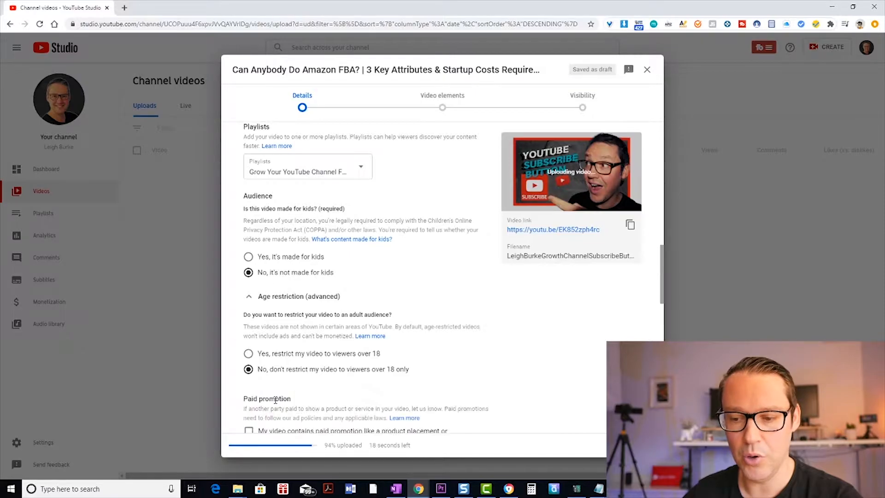
scroll("down", 3)
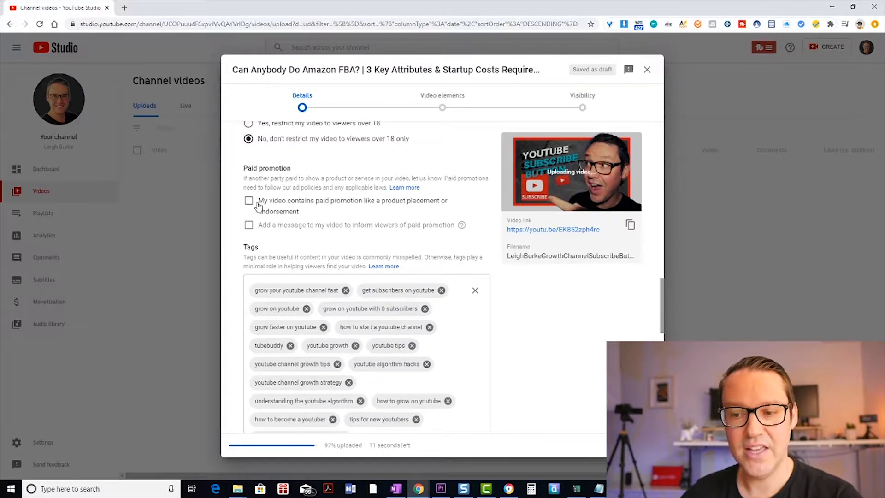
mouse_move(423, 212)
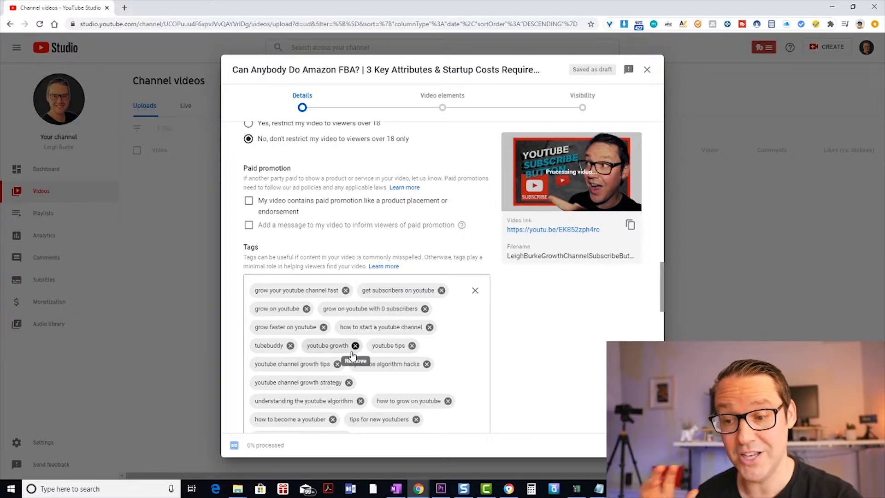
mouse_move(443, 290)
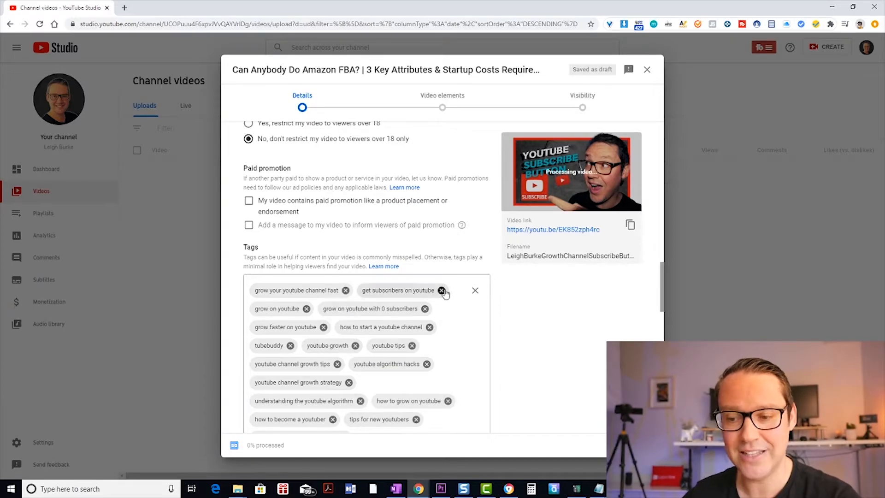
mouse_move(495, 343)
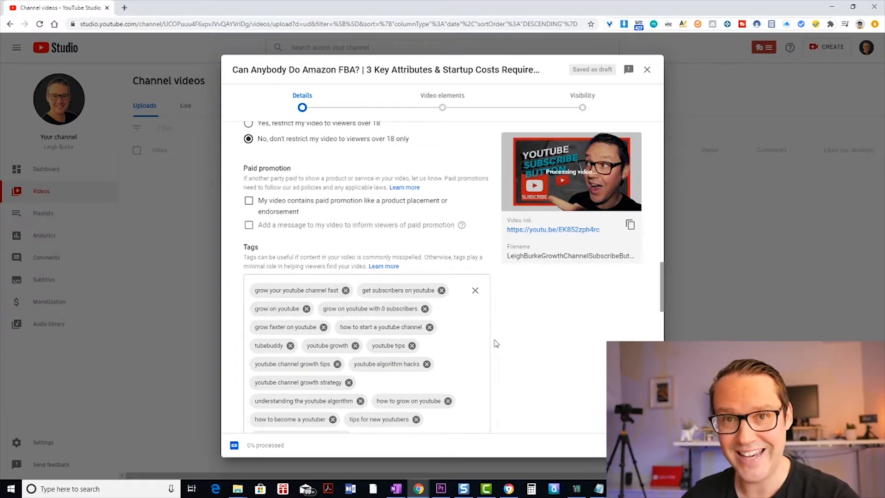
scroll("down", 3)
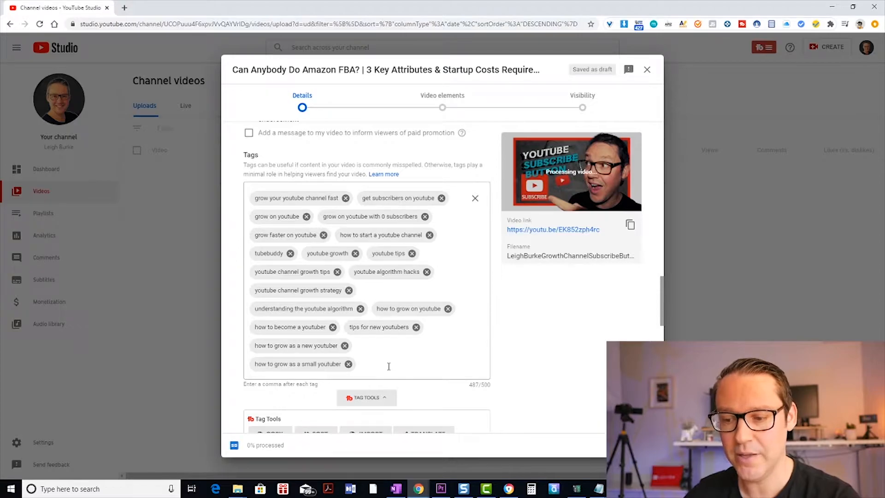
scroll("down", 3)
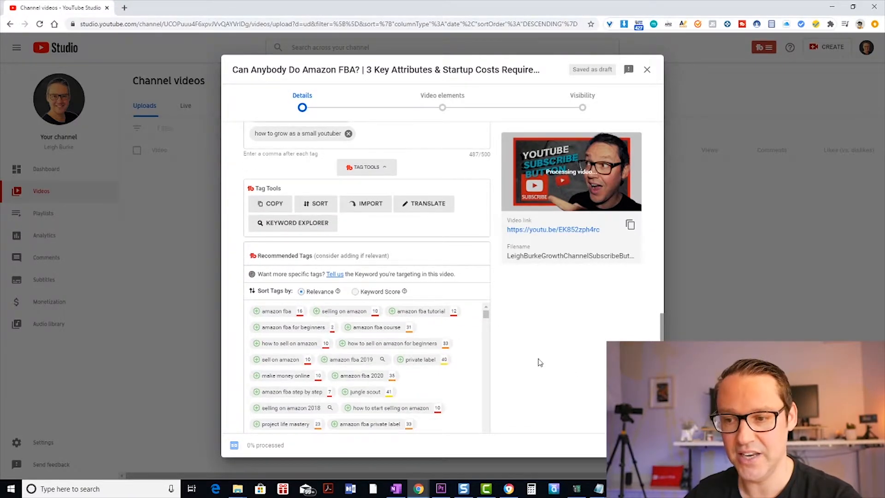
scroll("up", 3)
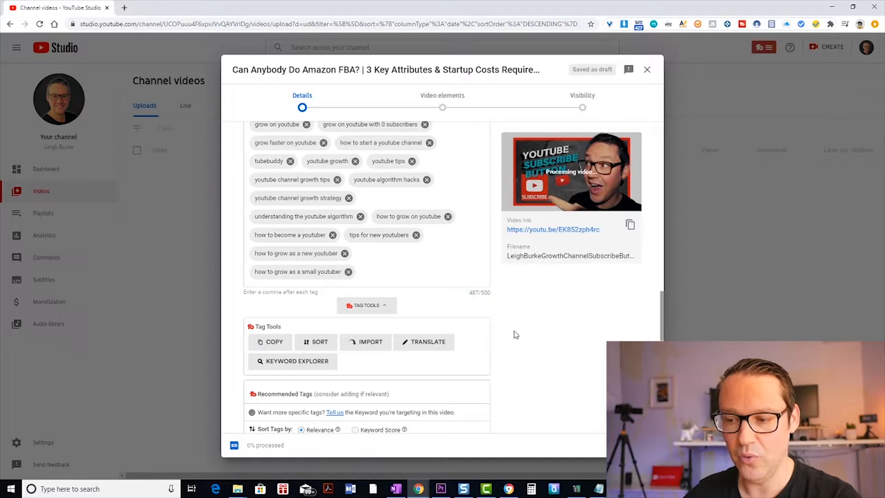
scroll("down", 3)
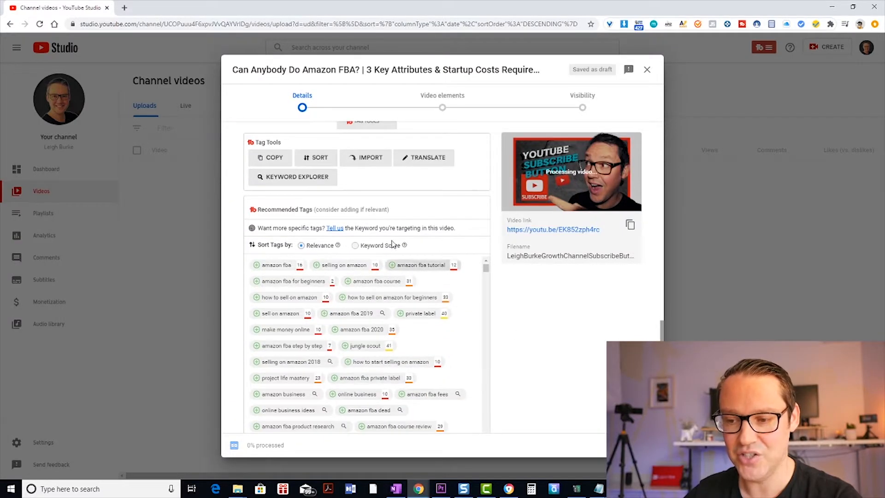
mouse_move(401, 339)
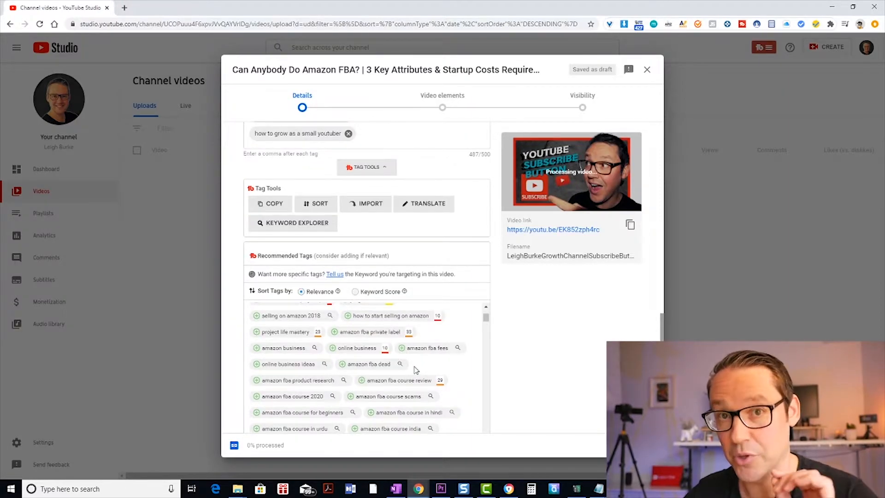
scroll("down", 3)
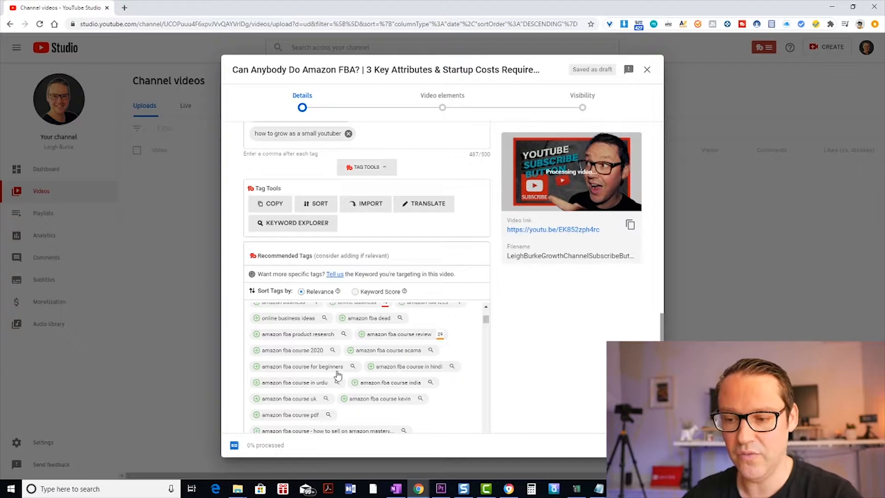
scroll("down", 3)
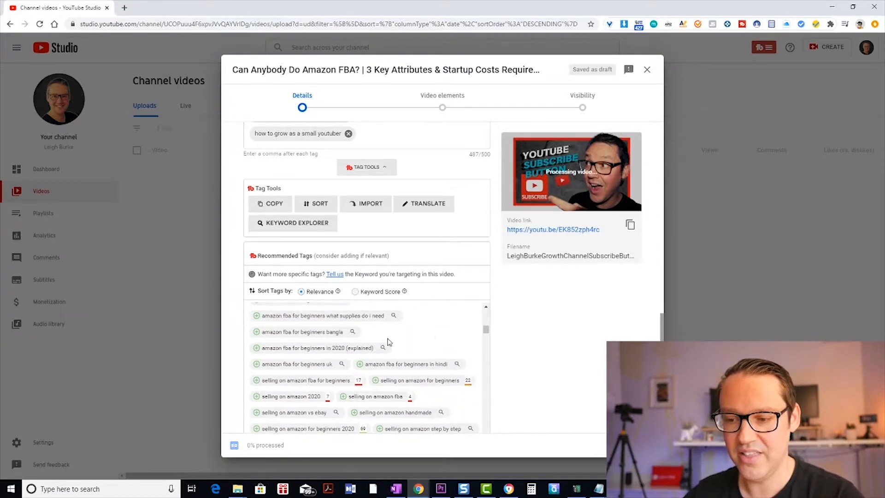
scroll("down", 3)
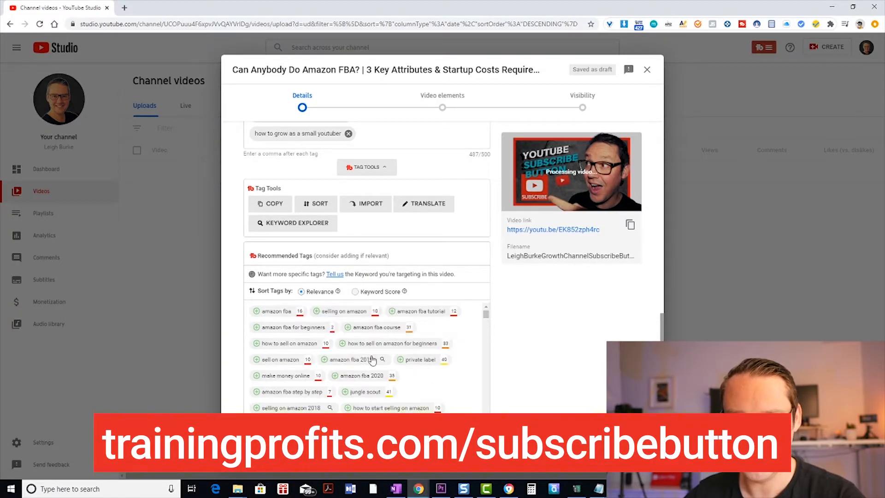
mouse_move(462, 196)
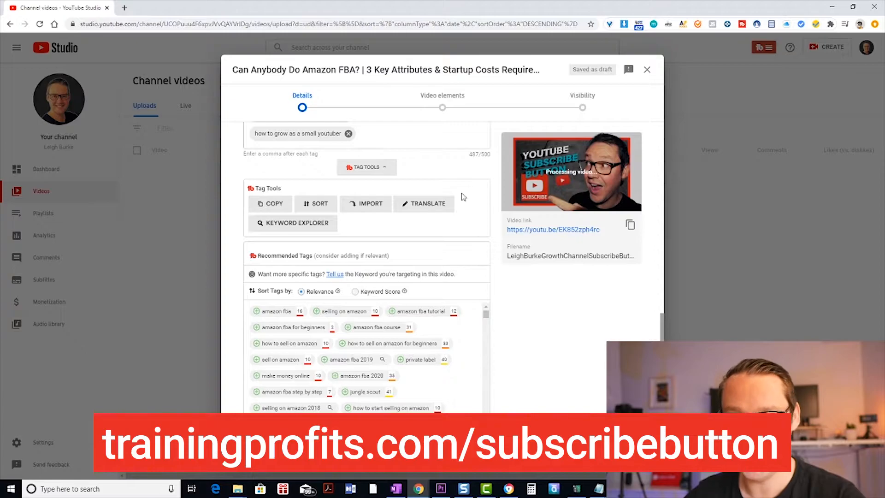
mouse_move(342, 324)
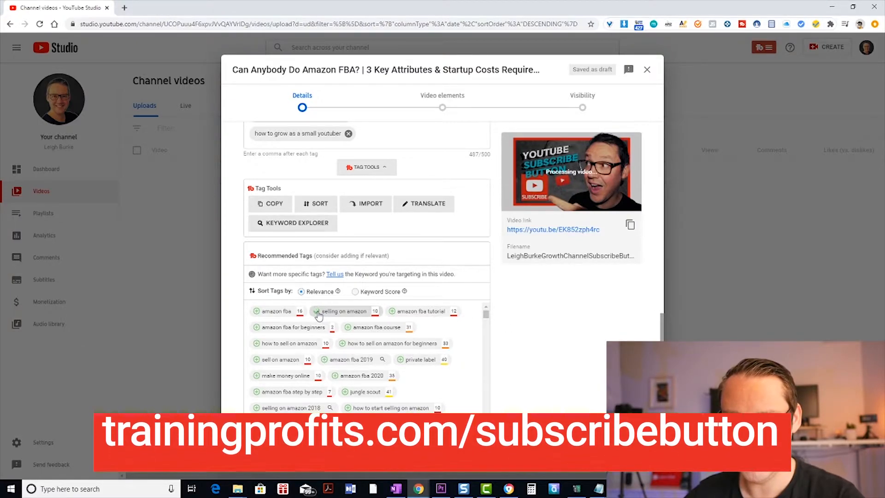
left_click(314, 312)
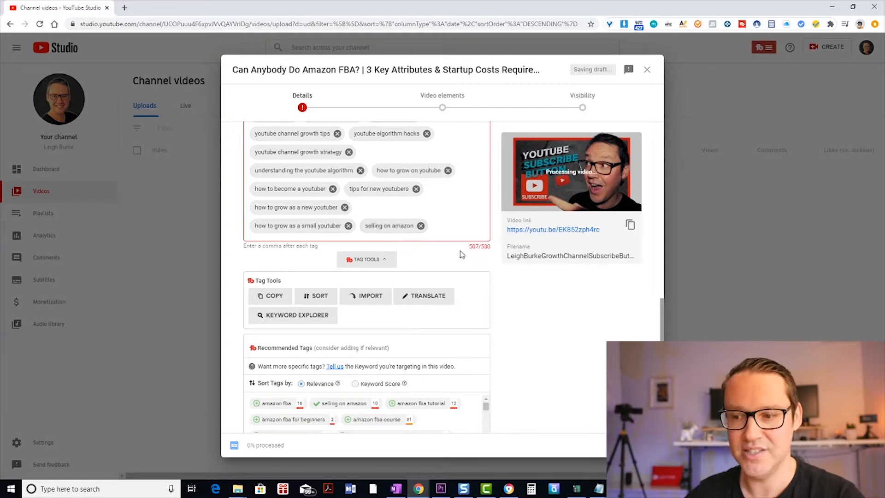
mouse_move(387, 240)
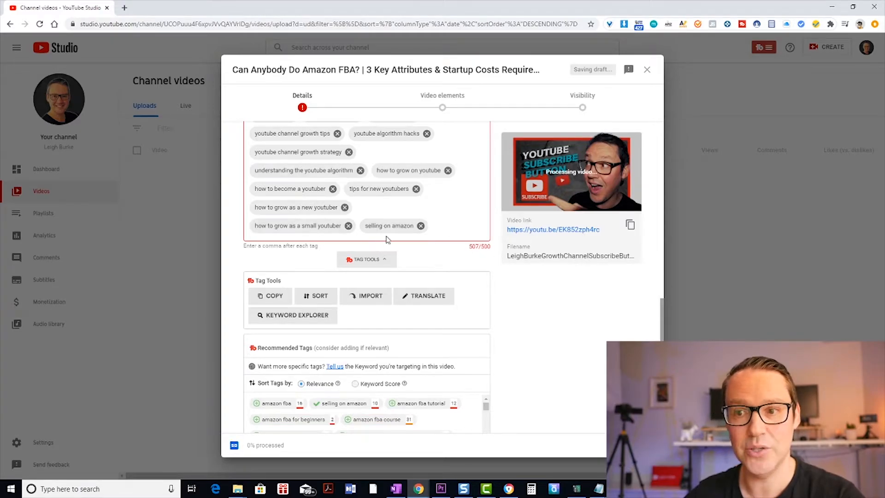
left_click(420, 225)
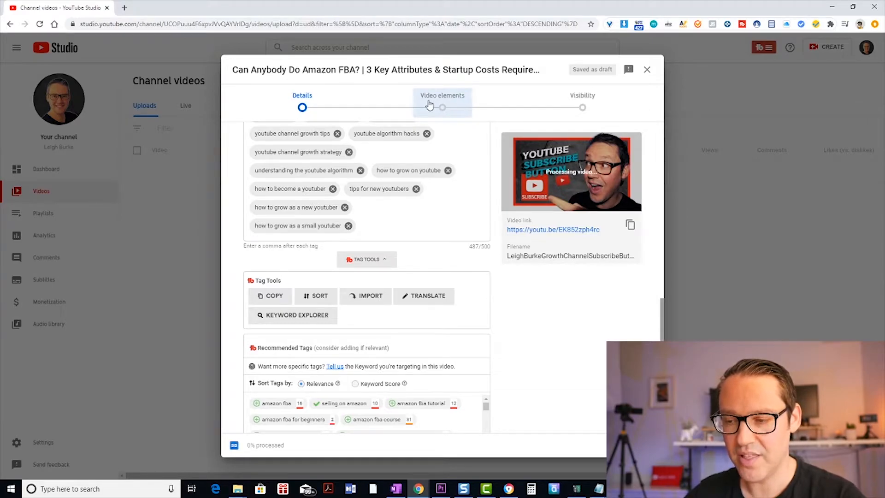
mouse_move(294, 456)
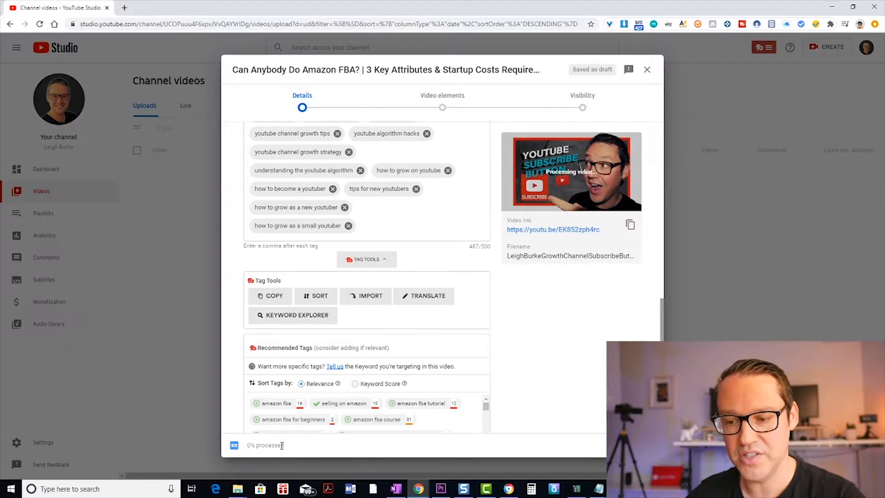
mouse_move(250, 460)
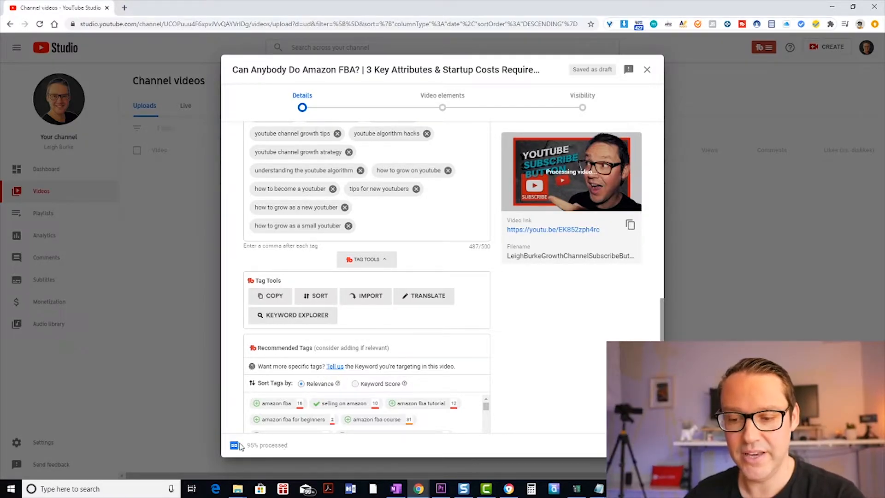
mouse_move(266, 457)
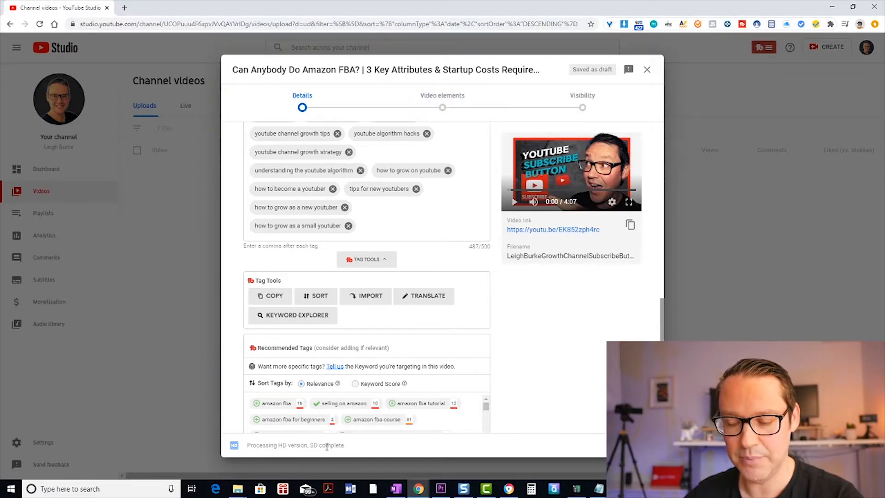
Set caption certification to 'This content has never aired on television in the U.S.'
scroll("down", 3)
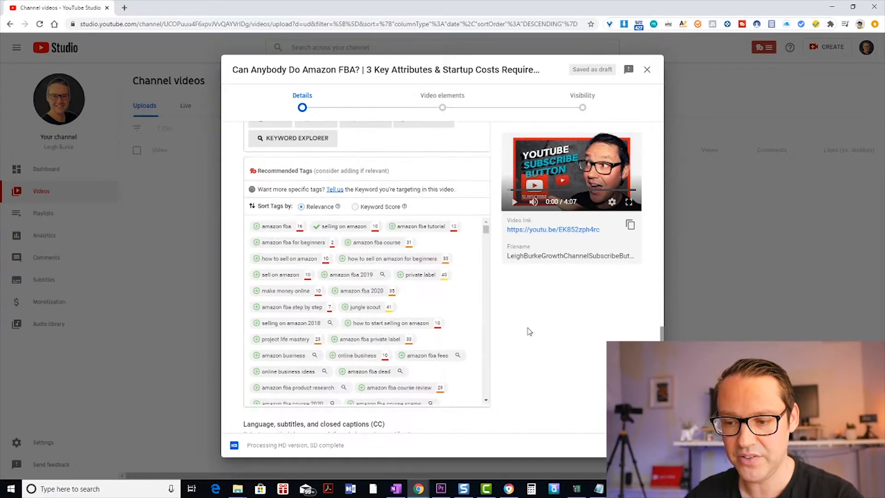
scroll("down", 3)
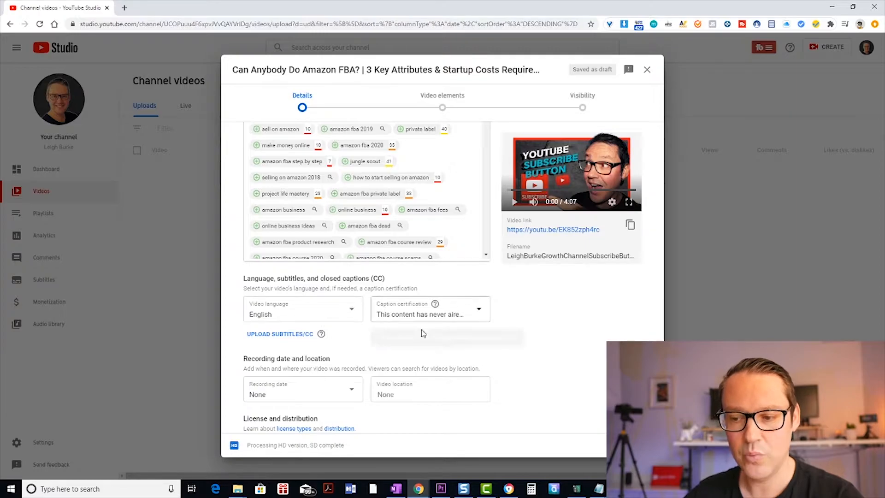
mouse_move(415, 315)
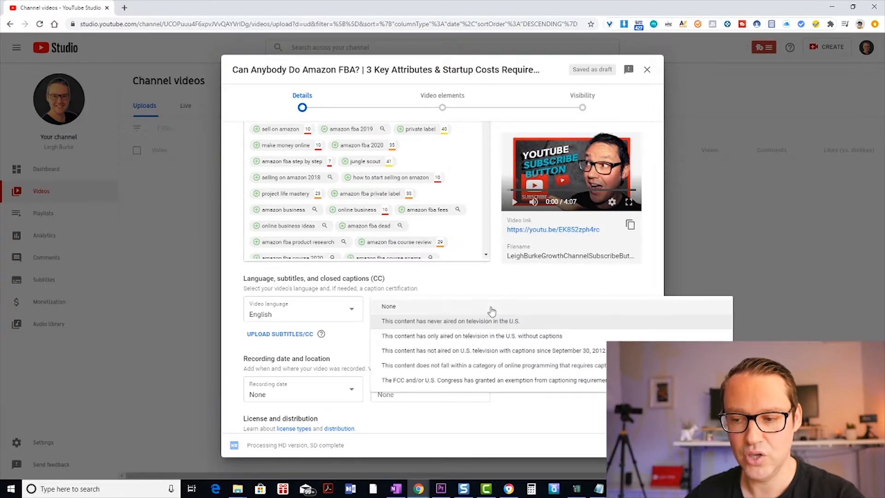
left_click(448, 321)
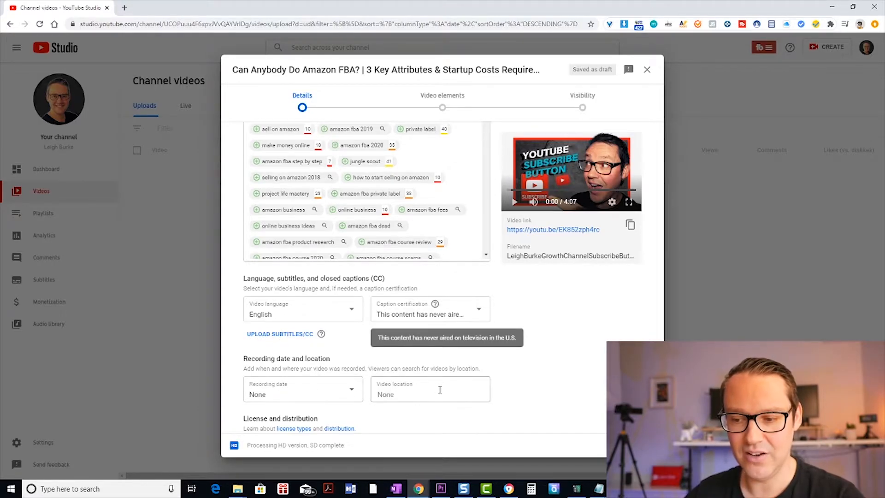
scroll("down", 3)
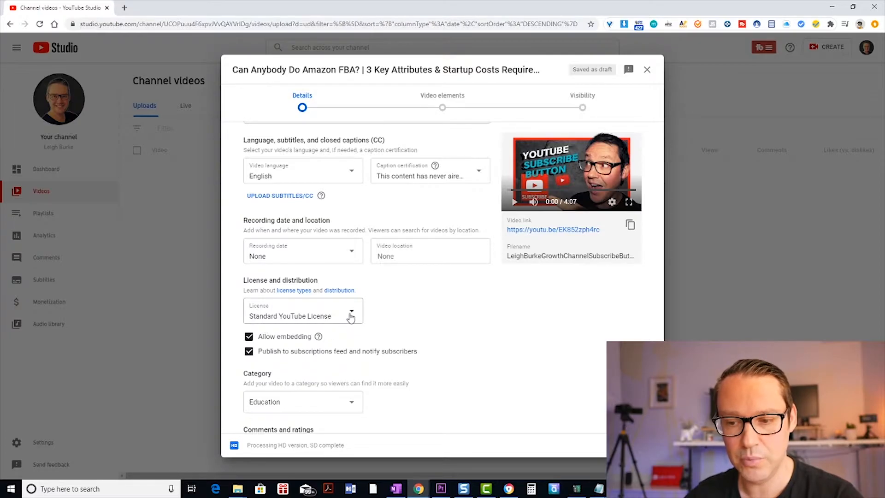
Keep Standard YouTube License and Education category, then advance to Video elements
left_click(350, 315)
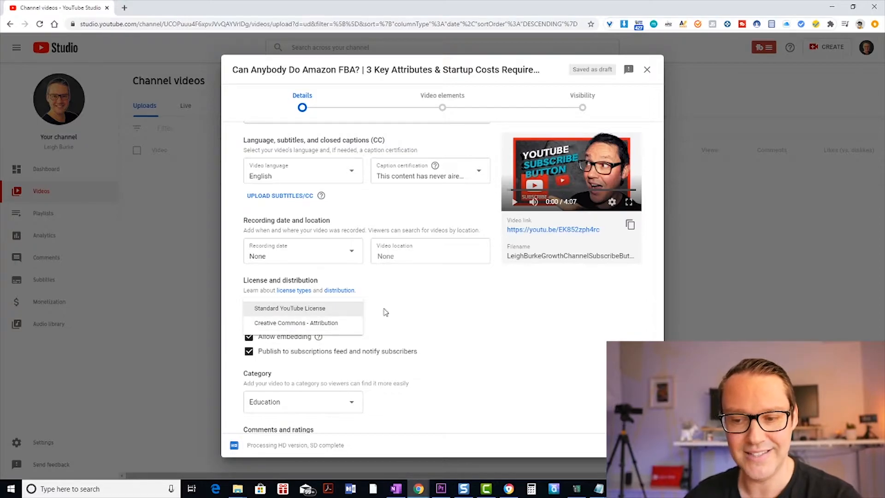
left_click(289, 308)
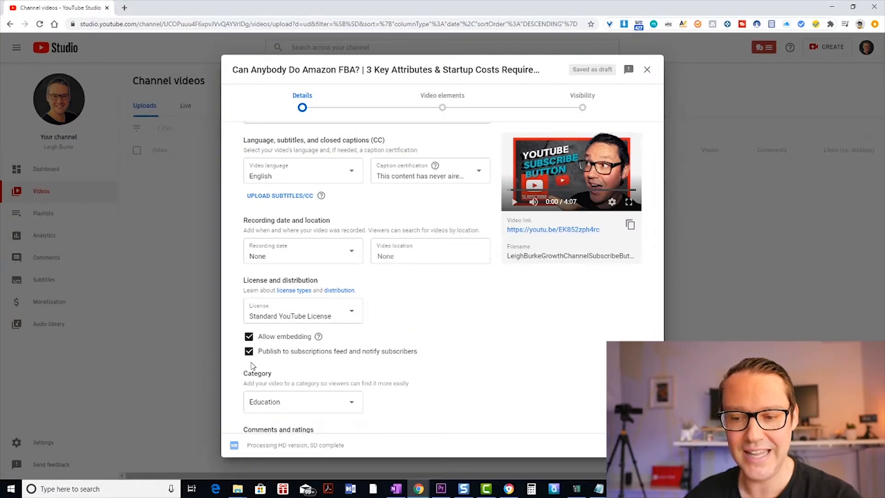
mouse_move(401, 360)
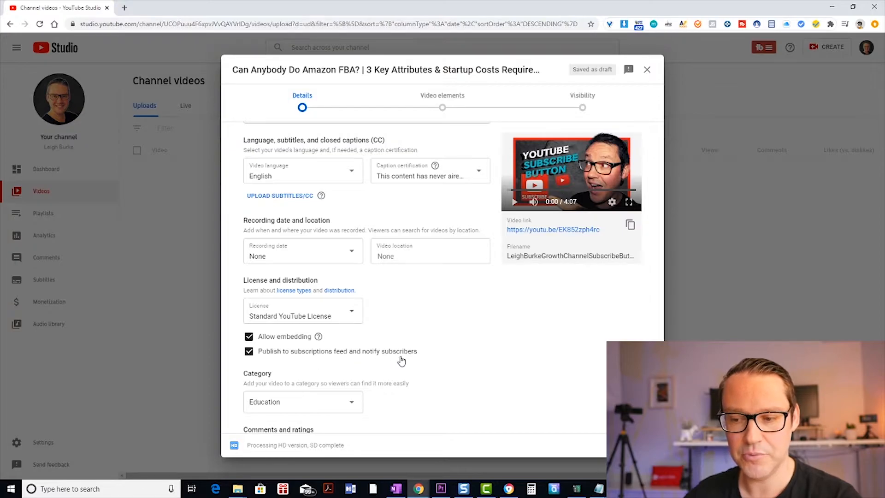
mouse_move(497, 356)
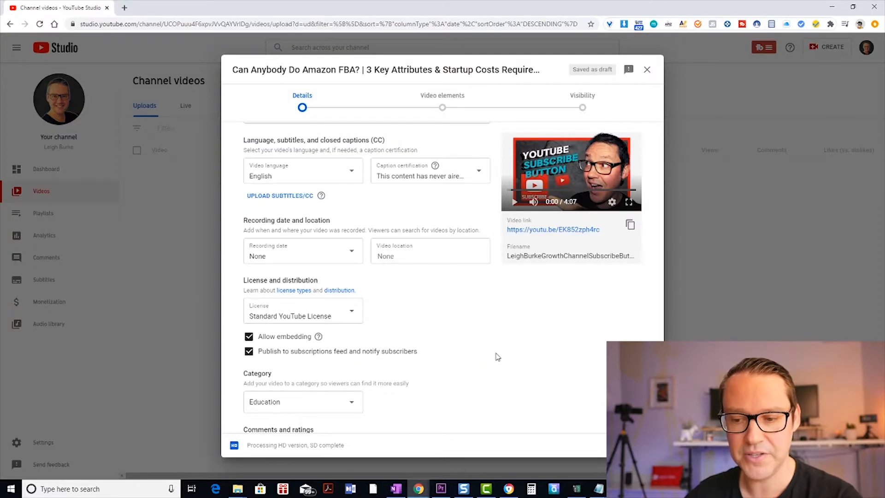
scroll("down", 3)
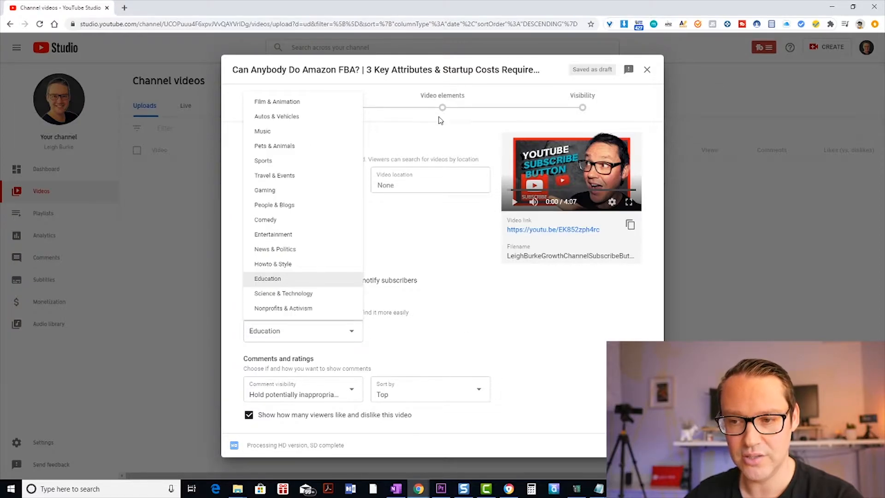
left_click(267, 279)
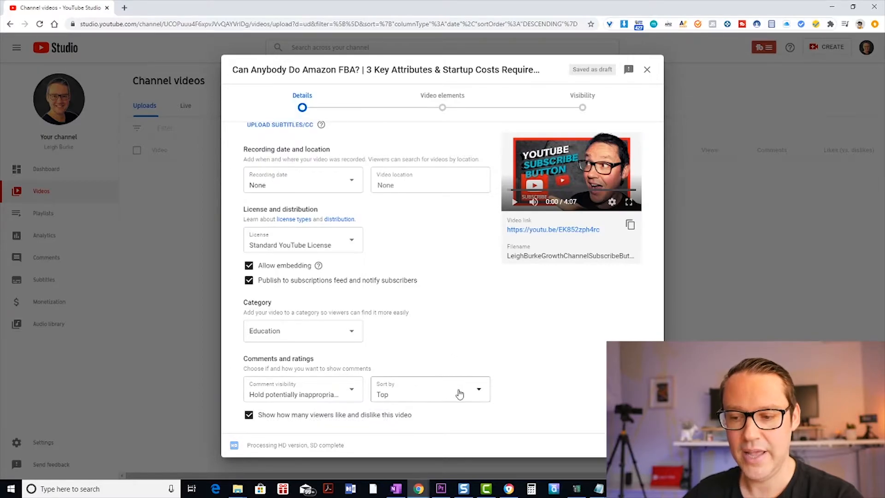
mouse_move(346, 428)
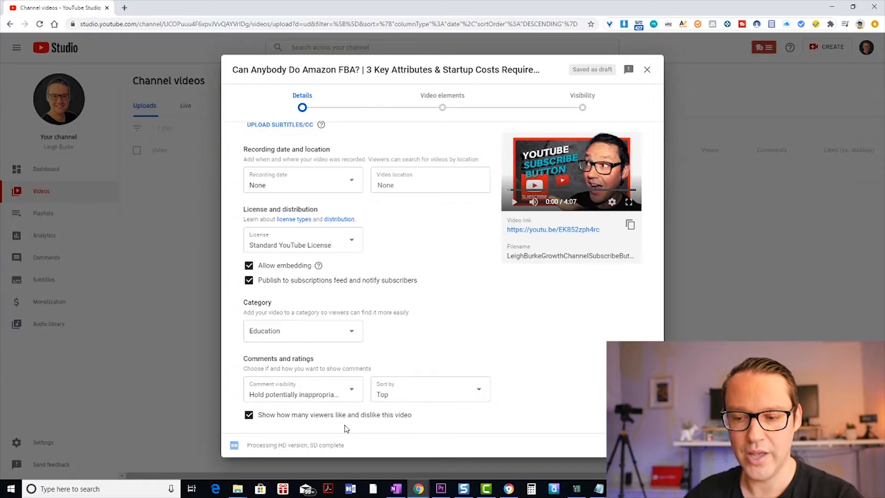
mouse_move(378, 426)
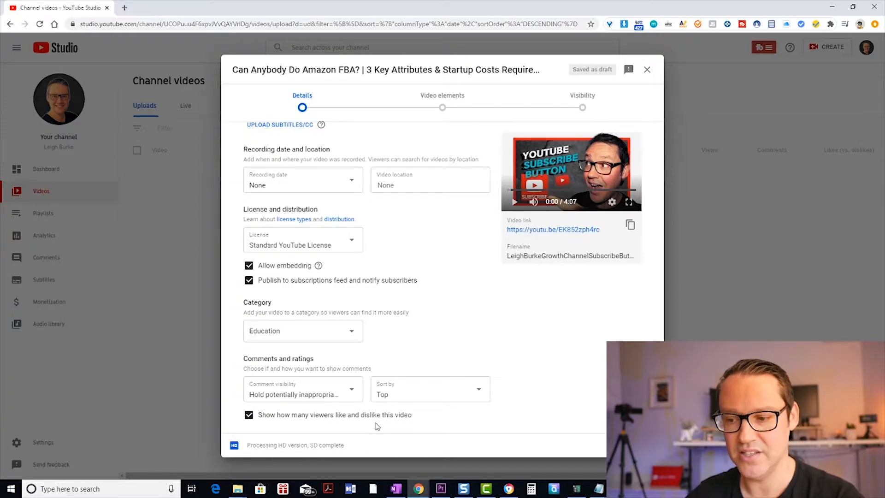
mouse_move(442, 109)
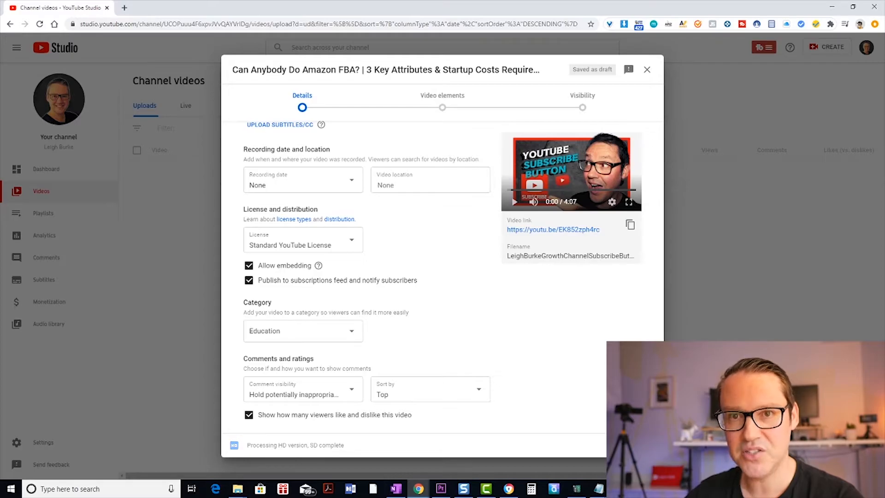
left_click(442, 108)
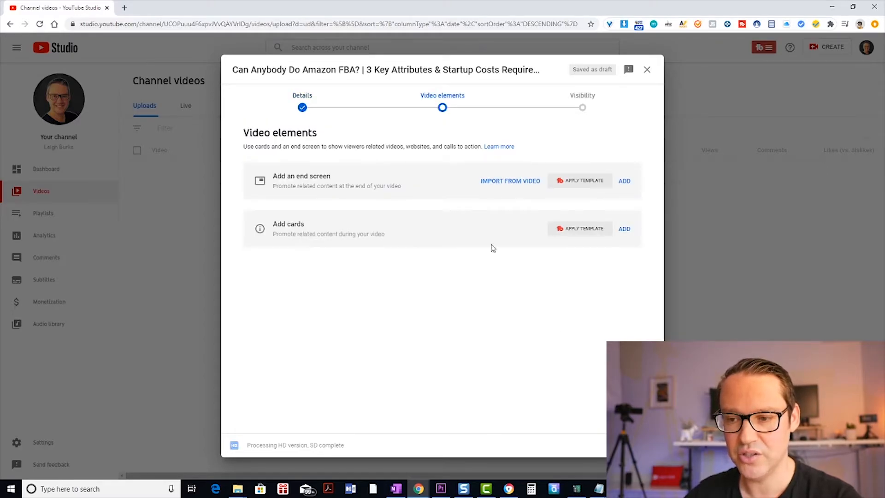
mouse_move(530, 239)
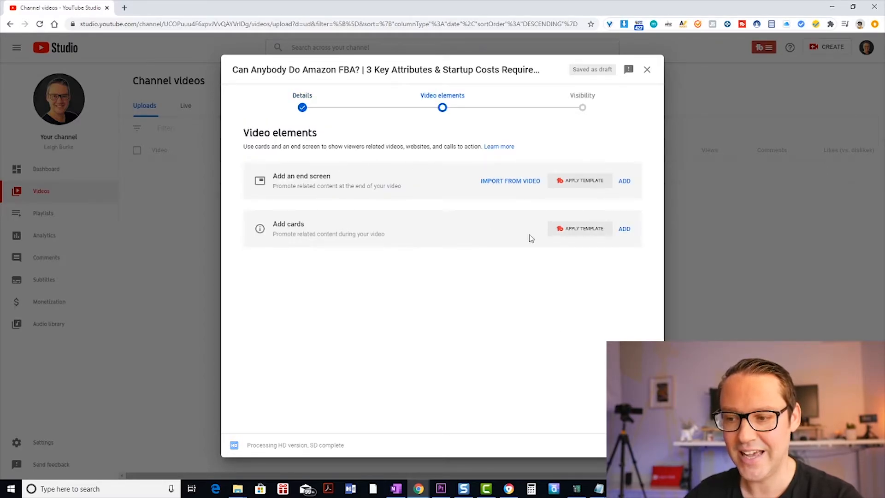
mouse_move(498, 191)
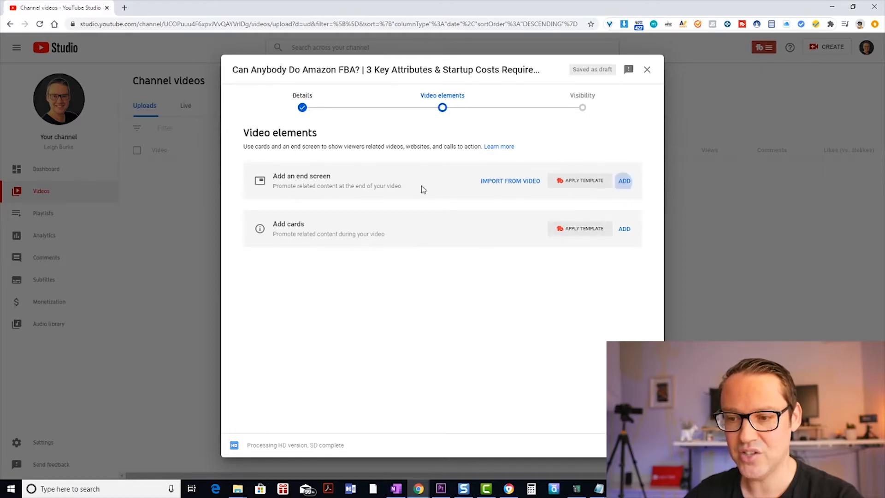
Choose ADD beside 'Add an end screen' on the Video elements step
left_click(624, 181)
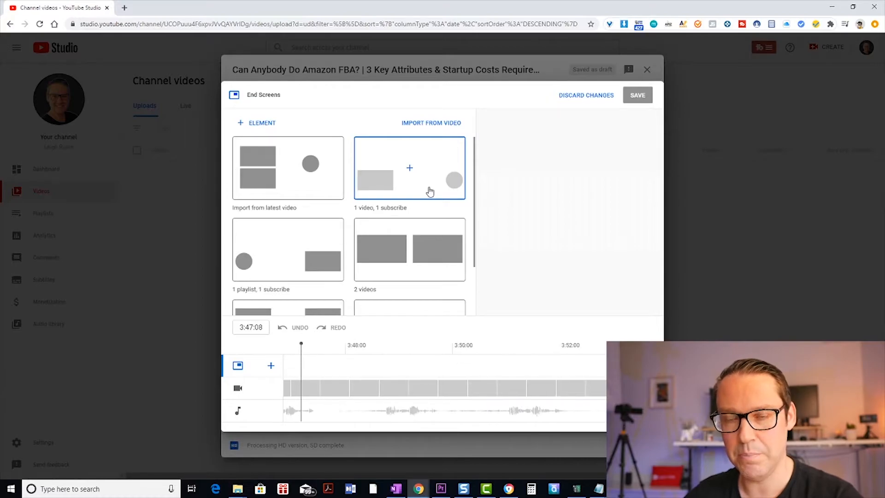
Apply the 'Import from latest video' end screen template and start previewing it
left_click(409, 168)
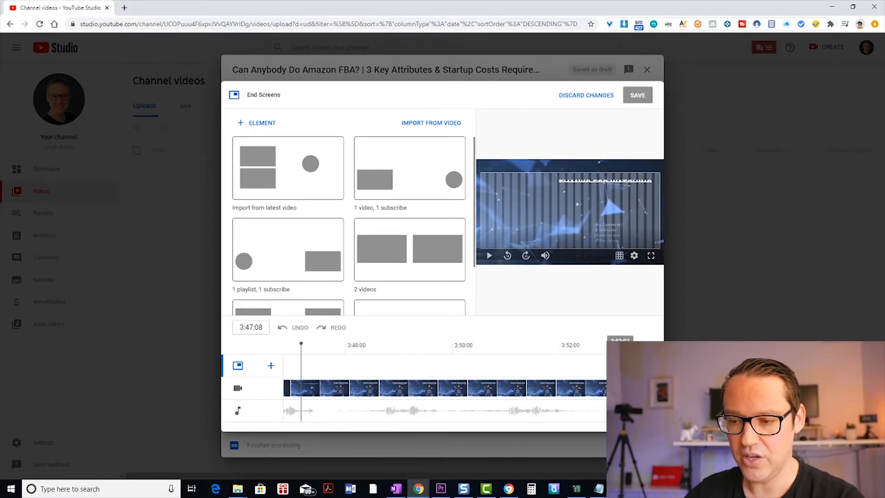
mouse_move(429, 335)
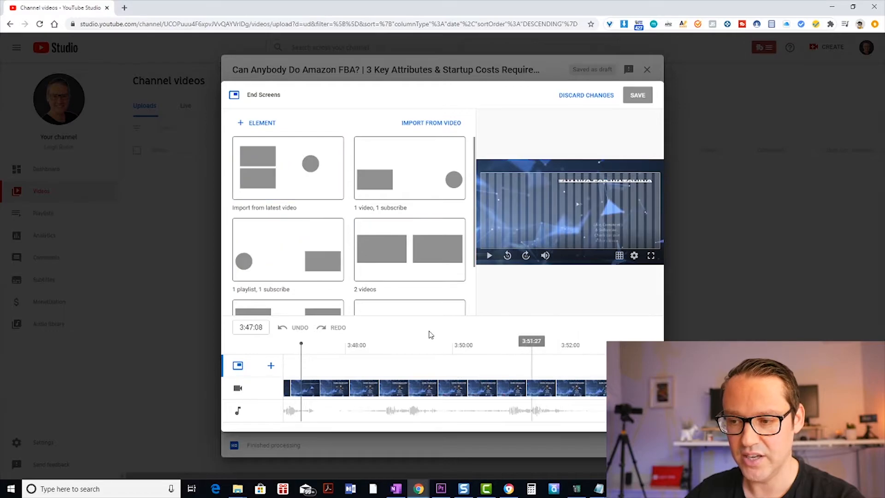
mouse_move(254, 176)
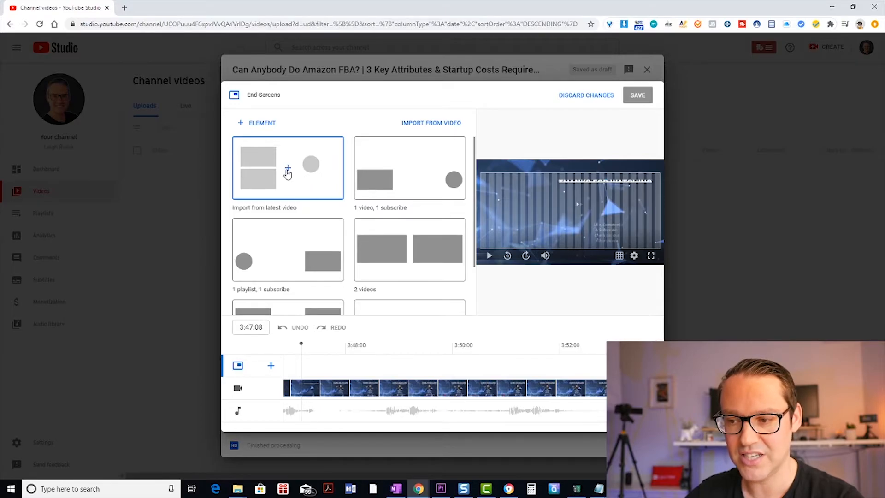
left_click(287, 168)
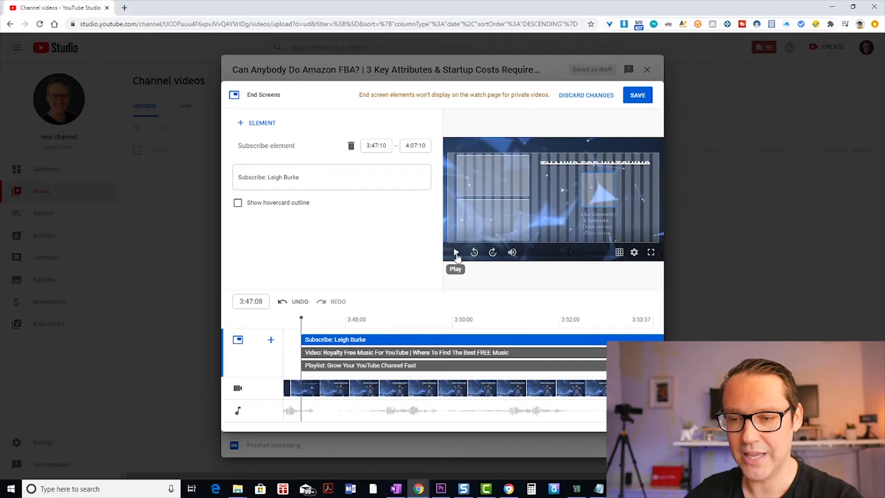
left_click(456, 252)
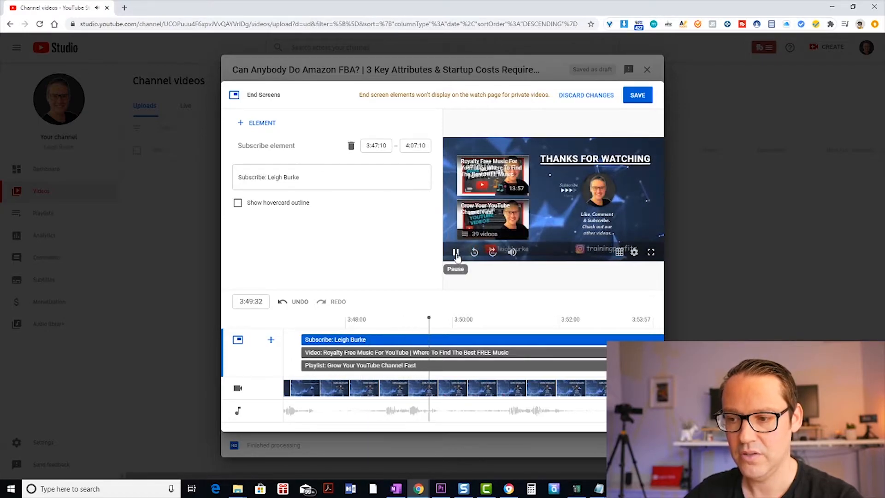
Pause the end screen preview and save the end screen
left_click(455, 252)
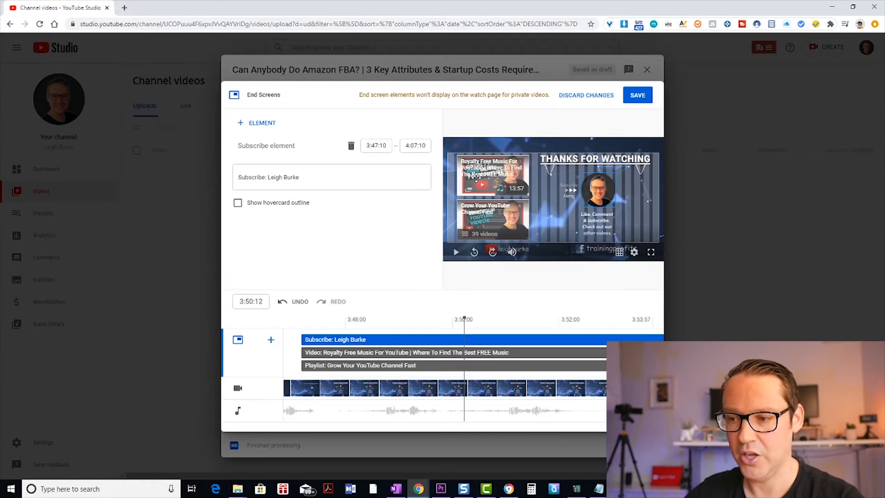
mouse_move(373, 287)
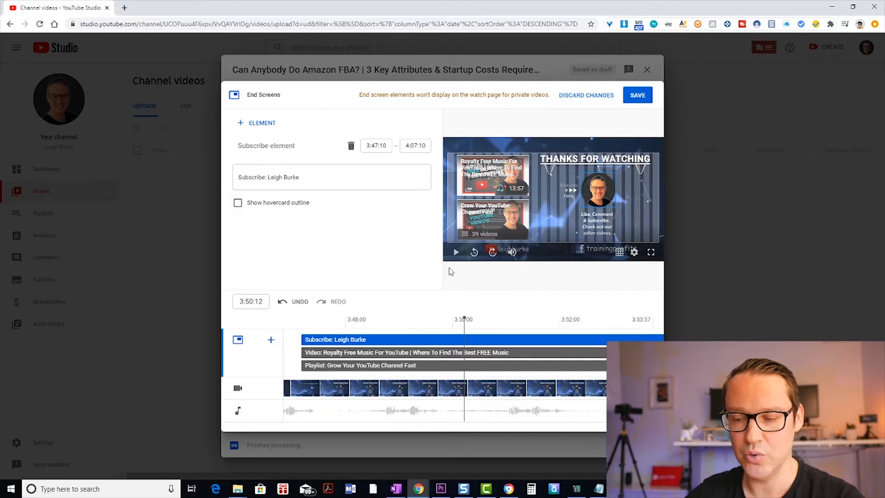
mouse_move(579, 295)
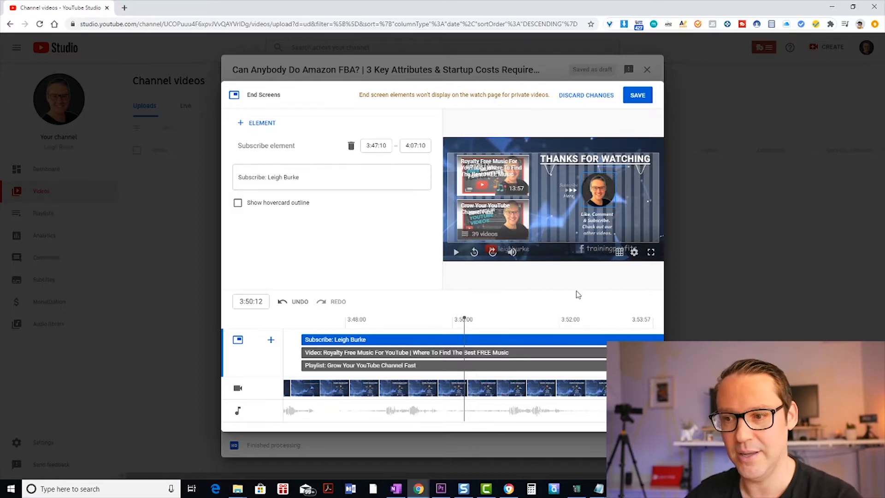
mouse_move(637, 39)
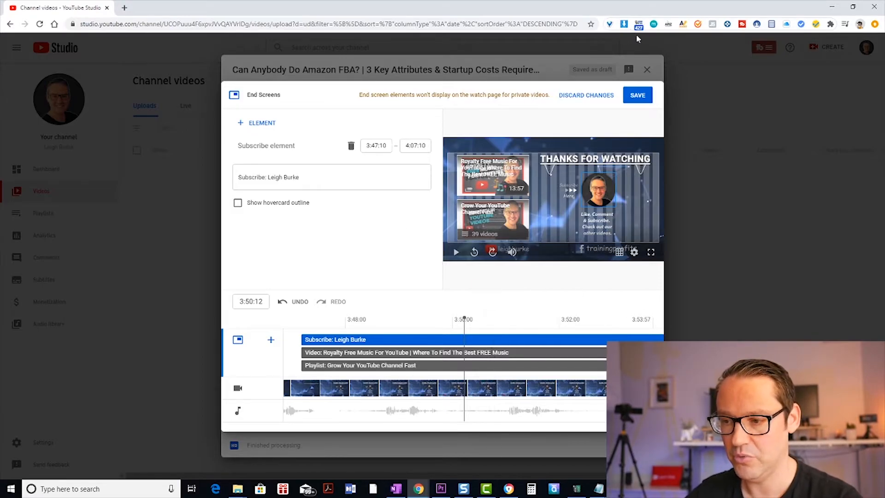
left_click(637, 94)
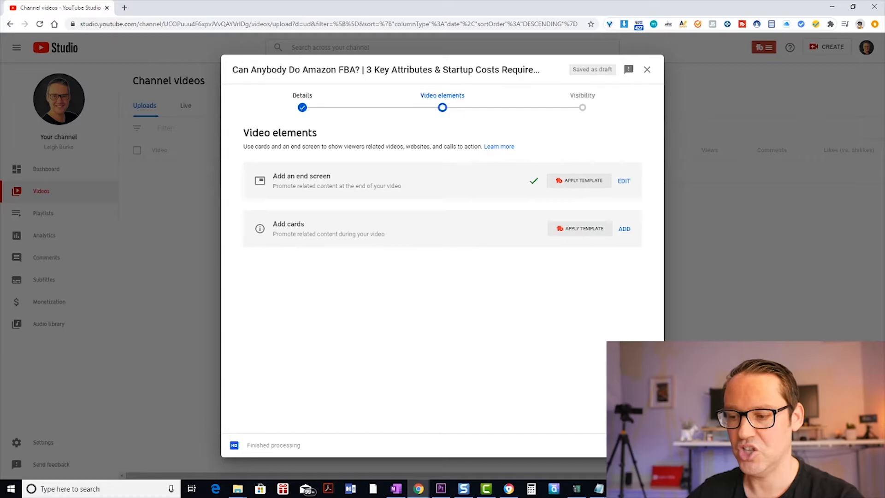
Continue to the Visibility step, where the video is set to Public
left_click(582, 107)
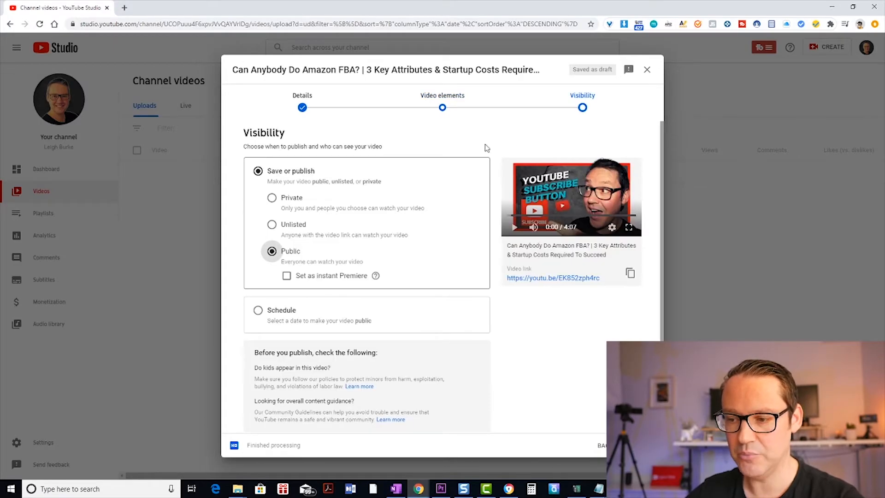
mouse_move(536, 345)
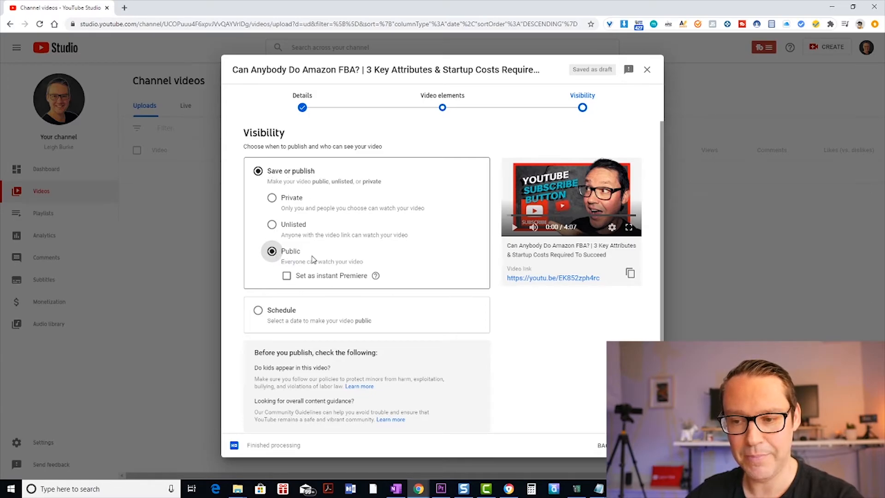
mouse_move(286, 254)
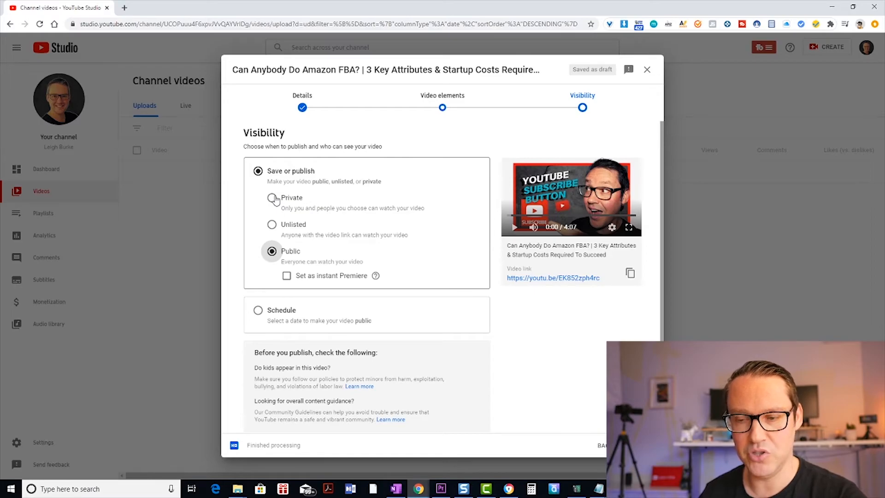
mouse_move(290, 220)
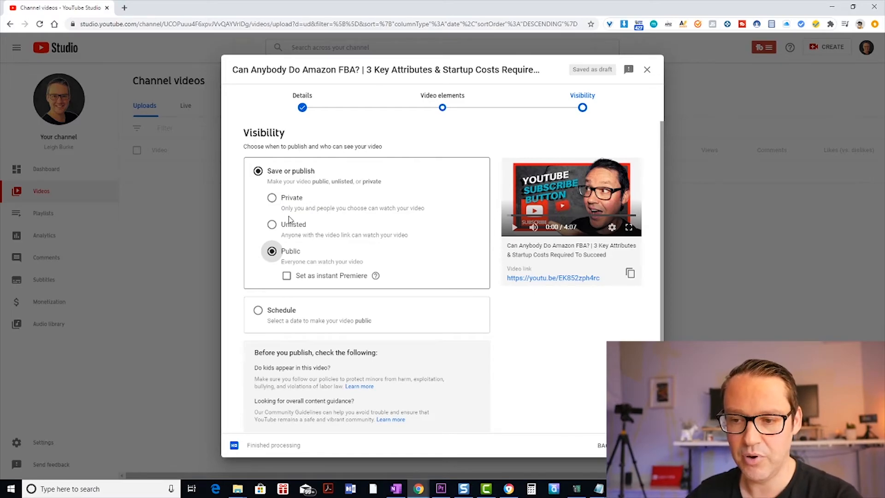
mouse_move(423, 221)
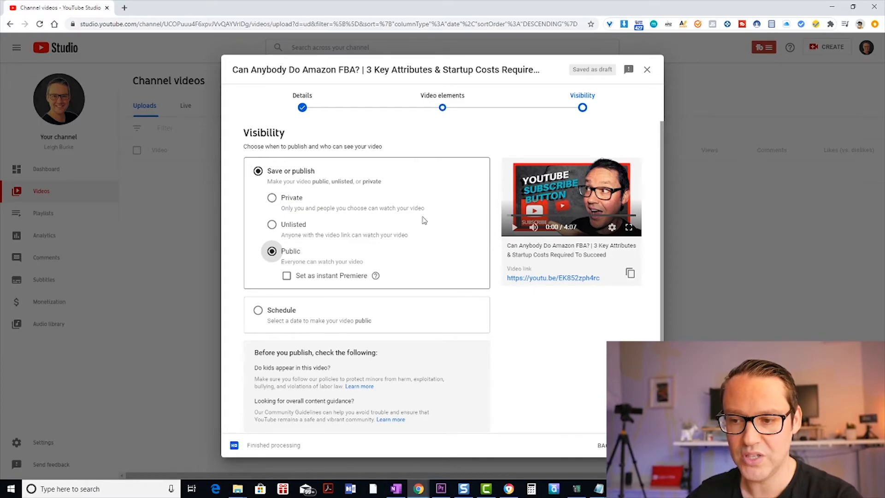
mouse_move(362, 247)
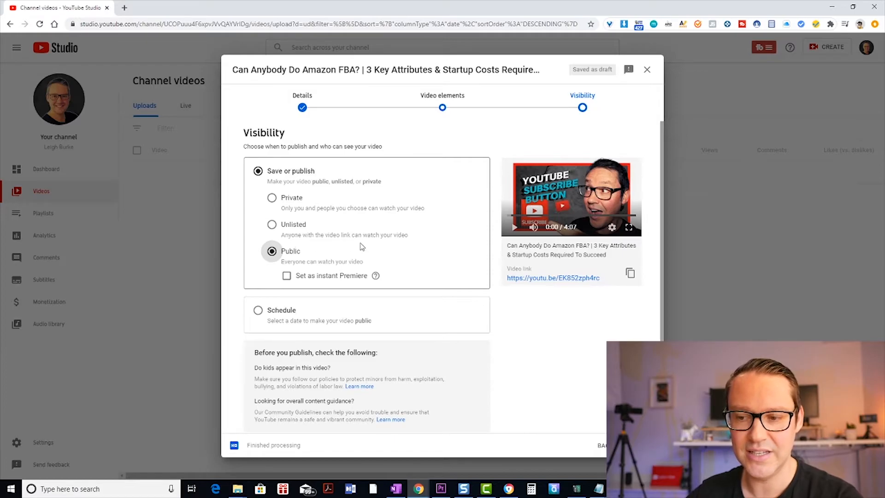
mouse_move(390, 245)
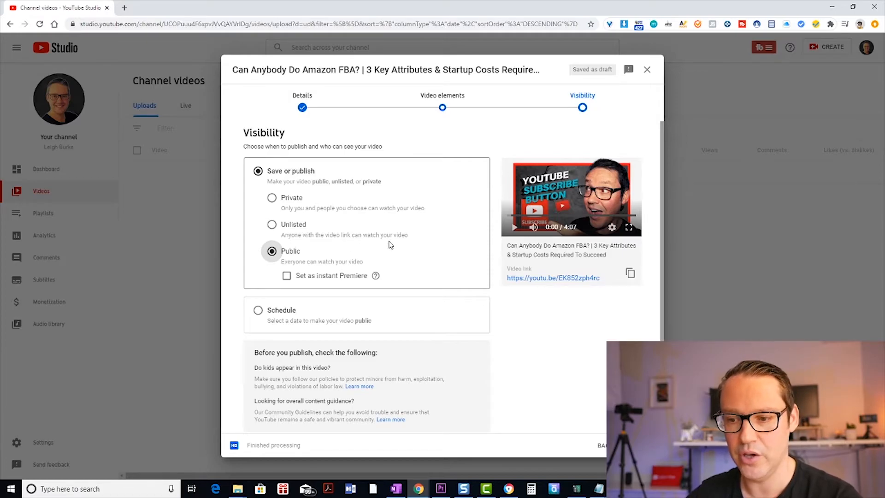
mouse_move(377, 276)
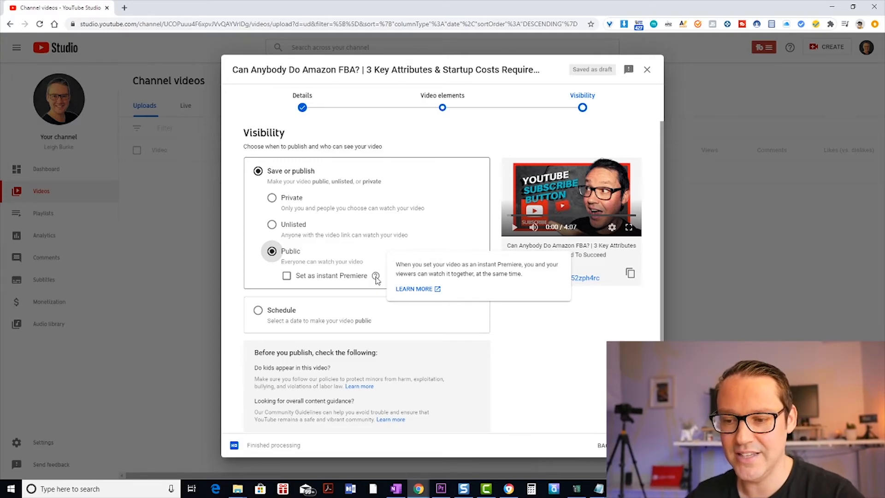
mouse_move(324, 298)
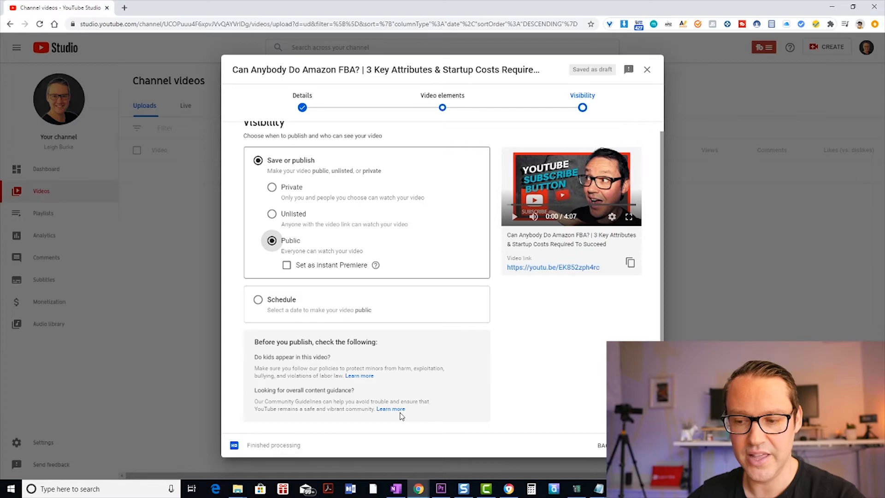
mouse_move(365, 367)
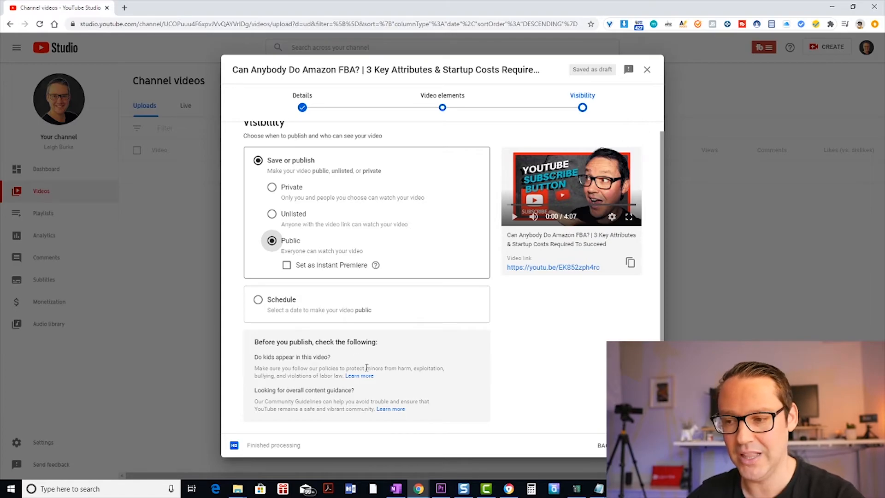
mouse_move(542, 235)
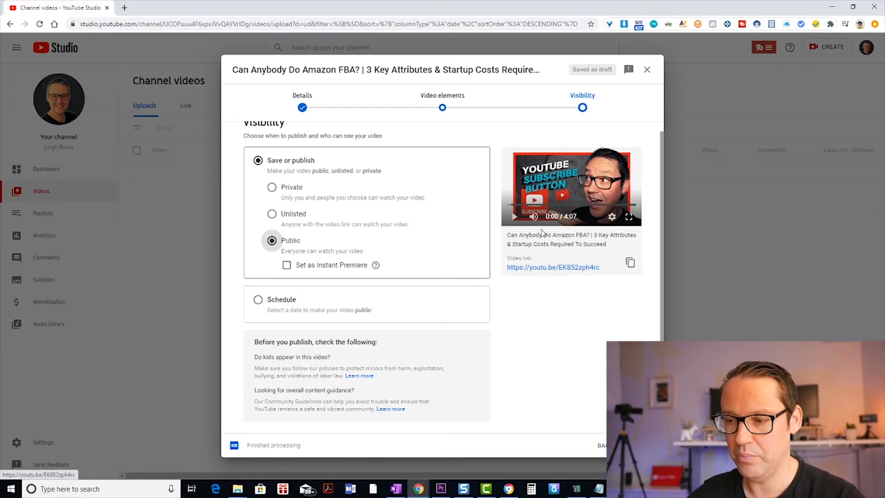
mouse_move(515, 217)
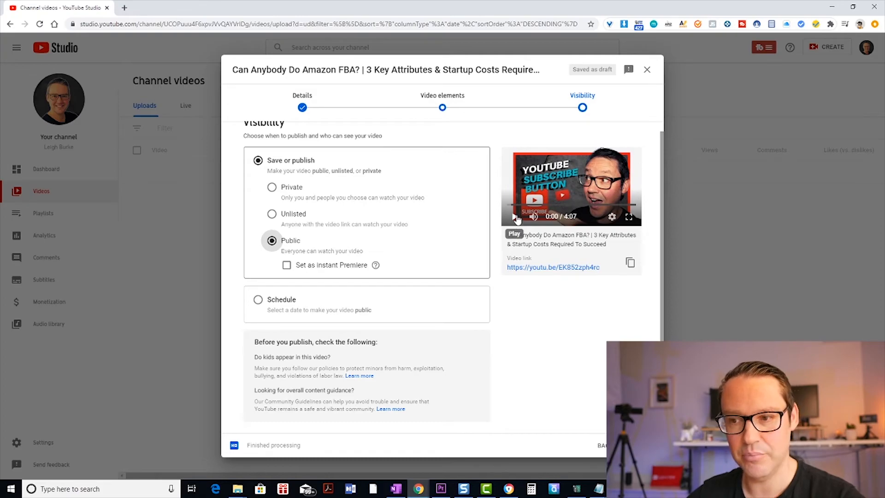
mouse_move(553, 267)
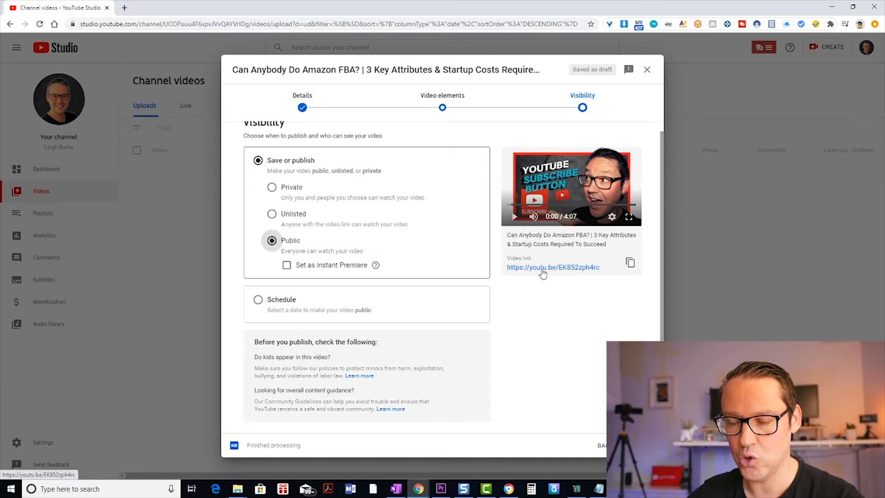